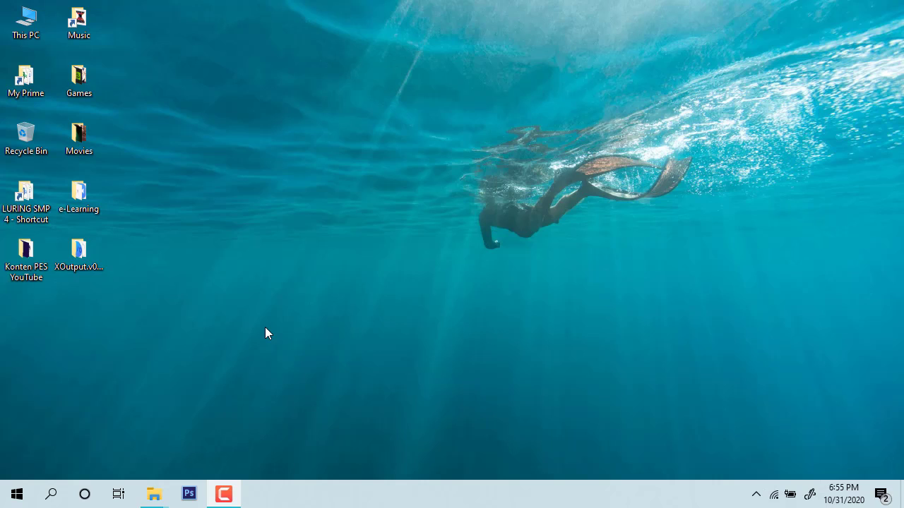
{"action": "mouse_move", "coordinate": [308, 356]}
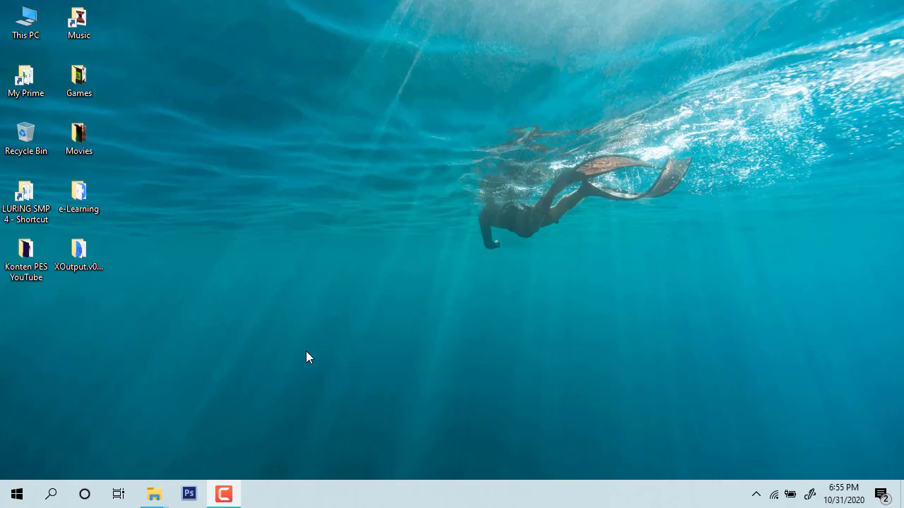
Open the XOutput v0.11 folder from the desktop in File Explorer.
{"action": "left_click", "coordinate": [79, 255]}
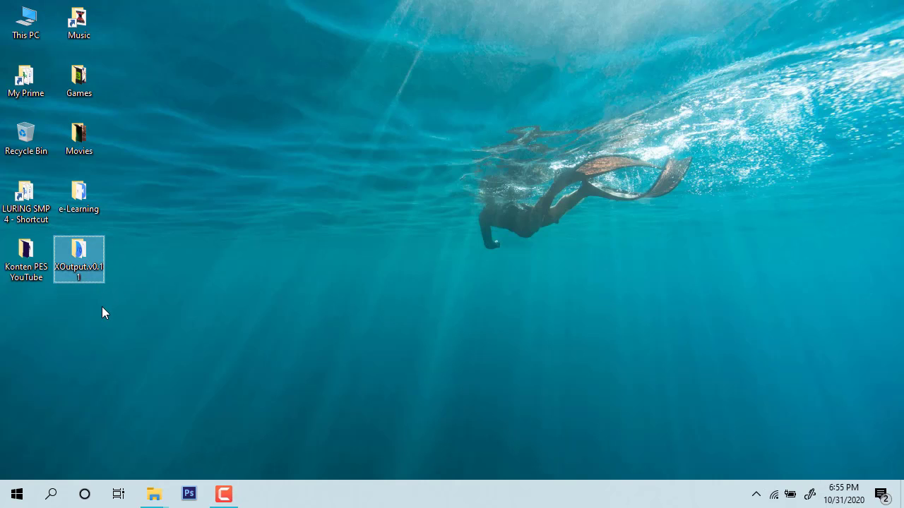
{"action": "mouse_move", "coordinate": [79, 261]}
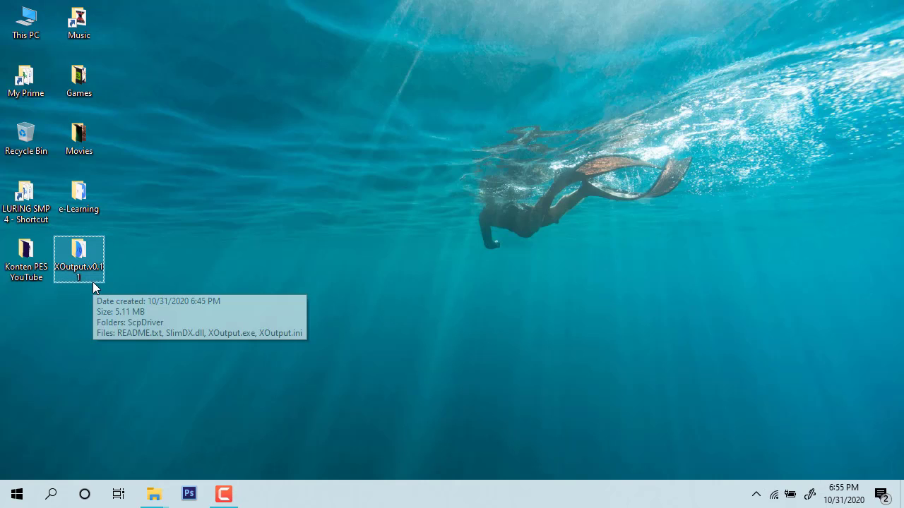
{"action": "mouse_move", "coordinate": [99, 280]}
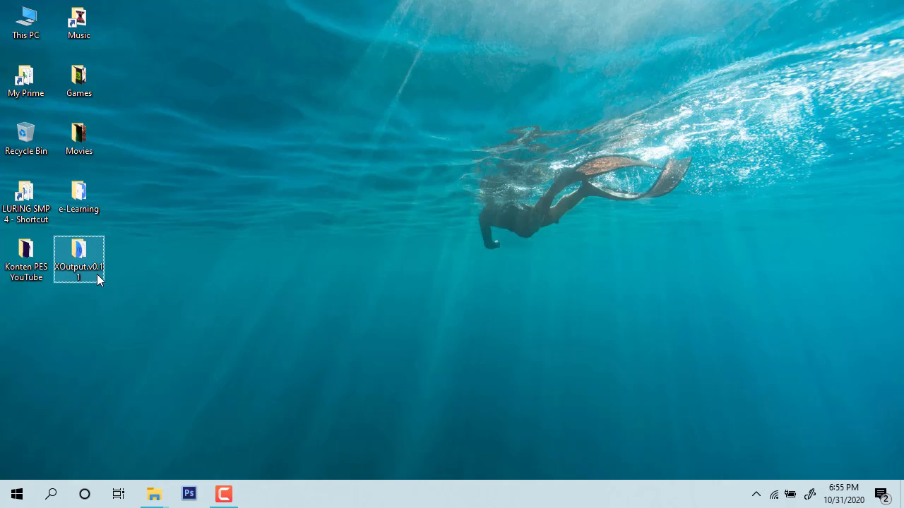
{"action": "mouse_move", "coordinate": [79, 260]}
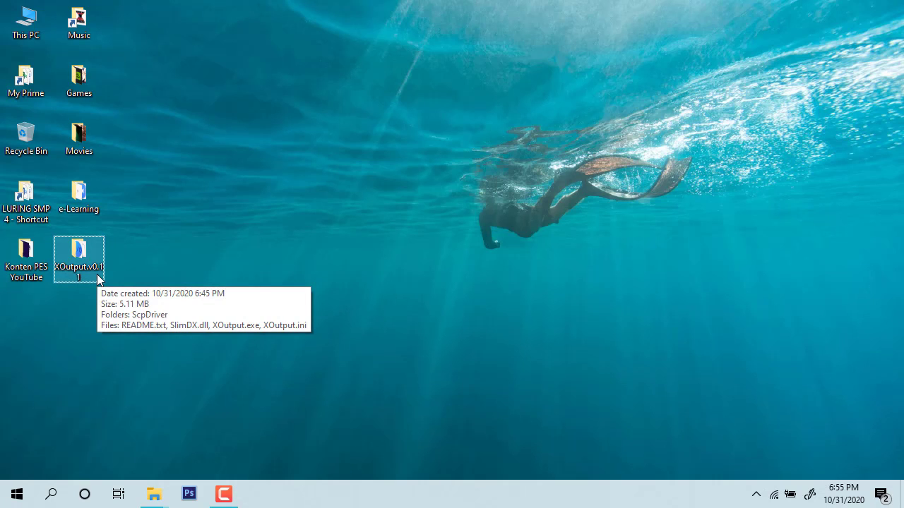
{"action": "mouse_move", "coordinate": [96, 292]}
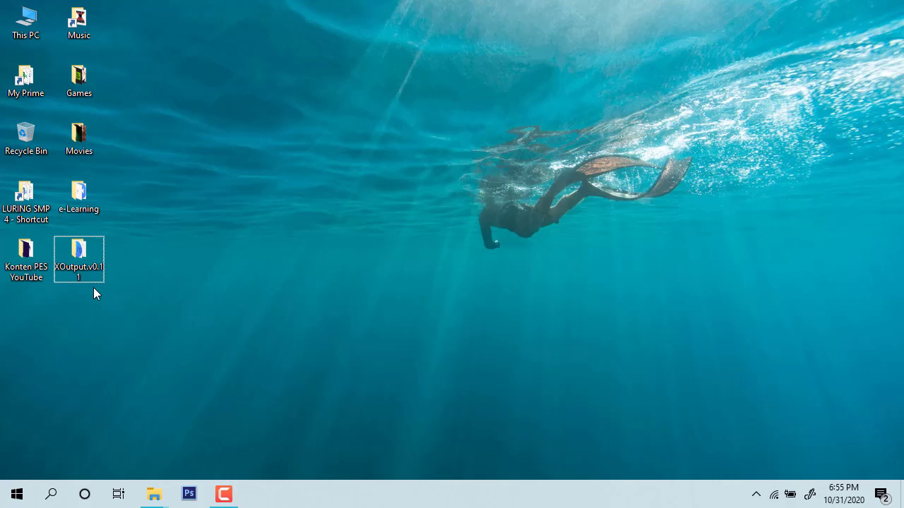
{"action": "left_click", "coordinate": [79, 255]}
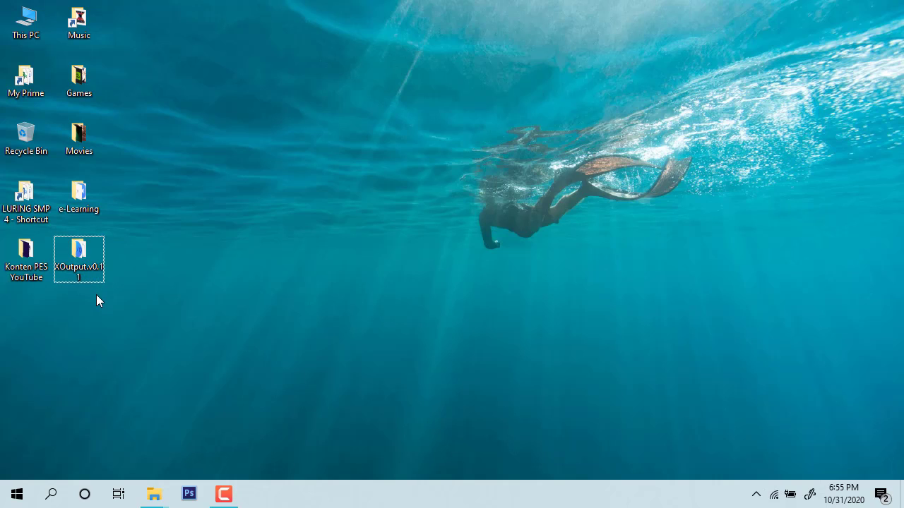
{"action": "mouse_move", "coordinate": [79, 257]}
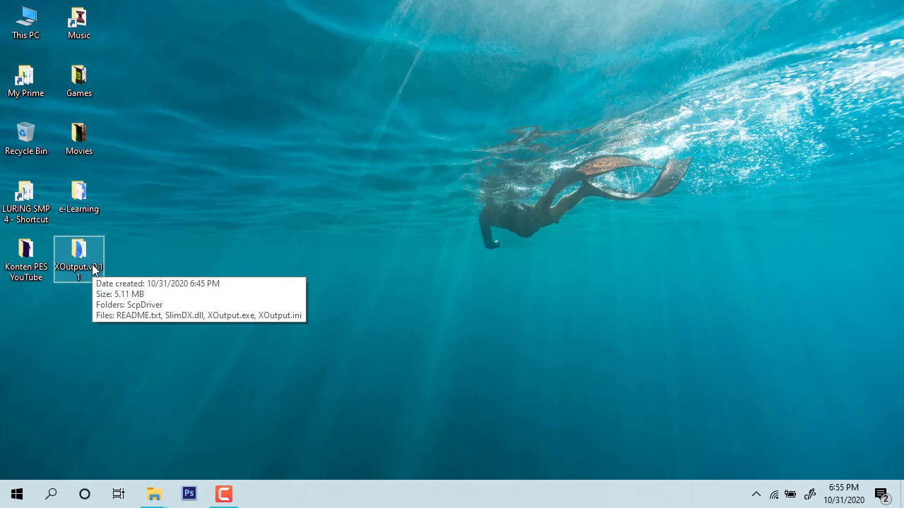
{"action": "left_click", "coordinate": [79, 254]}
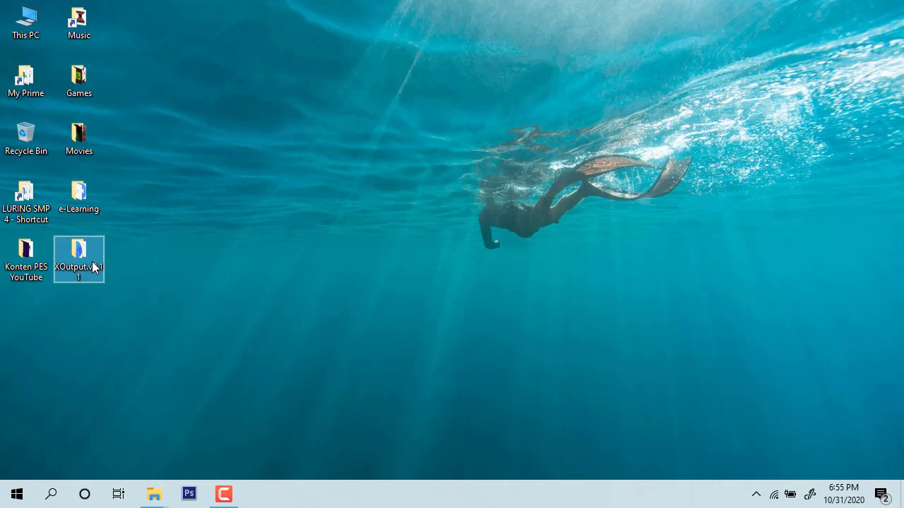
{"action": "double_click", "coordinate": [80, 254]}
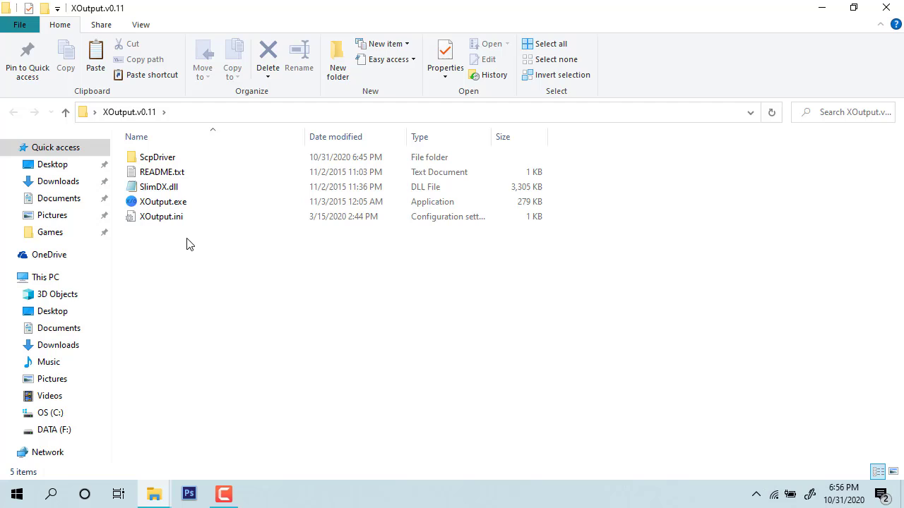
{"action": "mouse_move", "coordinate": [217, 268]}
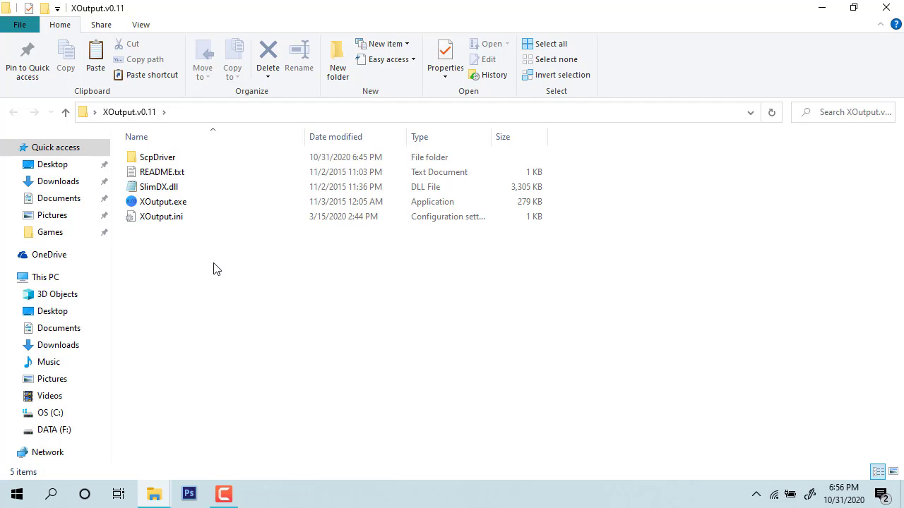
{"action": "mouse_move", "coordinate": [195, 223]}
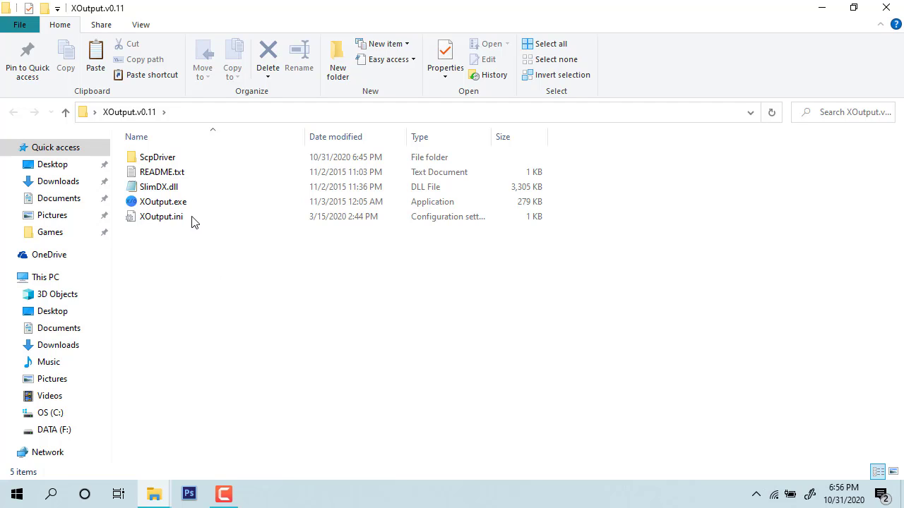
{"action": "left_click", "coordinate": [161, 216]}
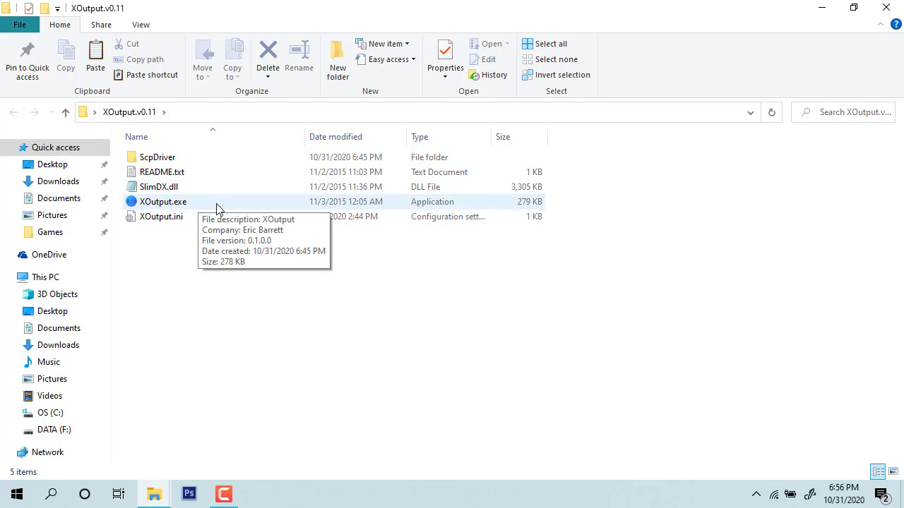
{"action": "mouse_move", "coordinate": [196, 274]}
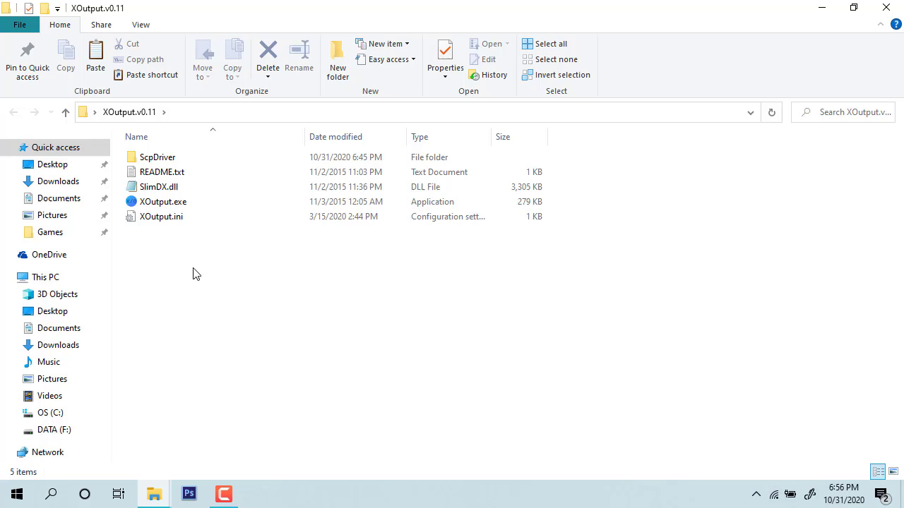
{"action": "mouse_move", "coordinate": [186, 257]}
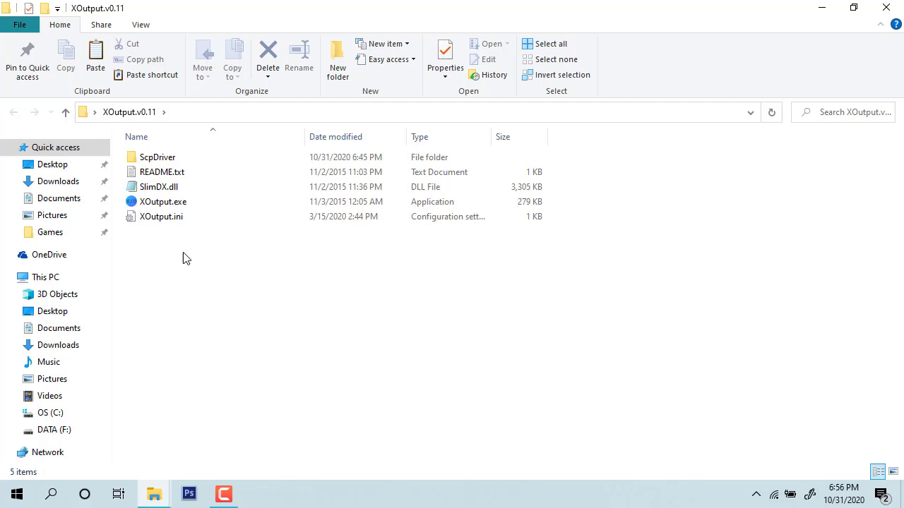
Inspect the folder's files, selecting XOutput.exe among ScpDriver, README.txt, SlimDX.dll and XOutput.ini.
{"action": "left_click", "coordinate": [164, 202]}
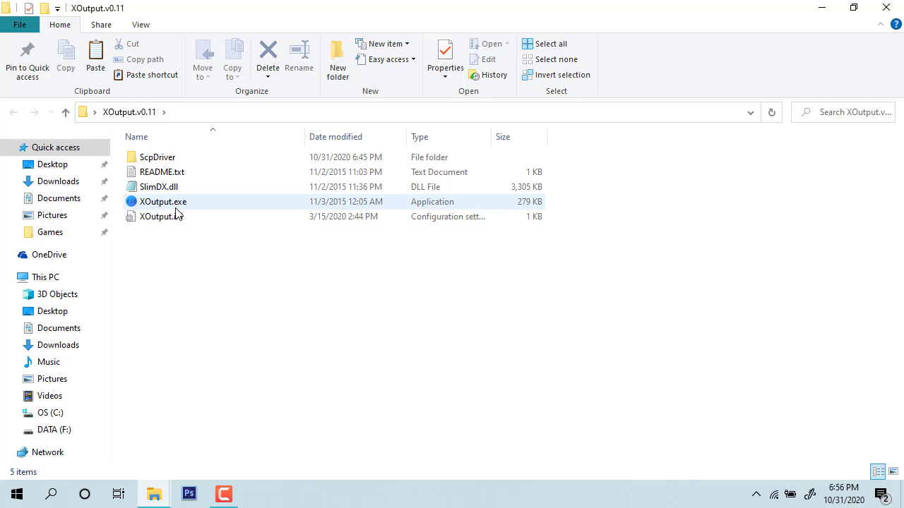
{"action": "mouse_move", "coordinate": [164, 202]}
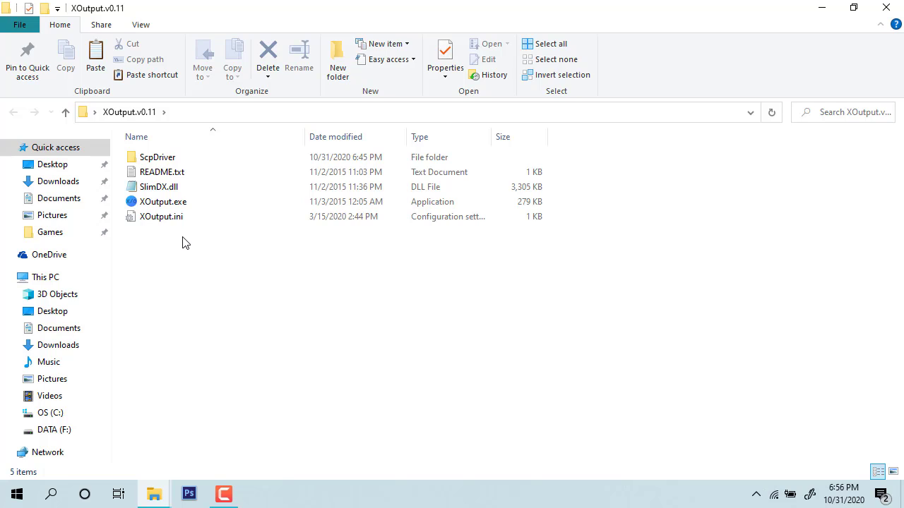
{"action": "left_click", "coordinate": [163, 201]}
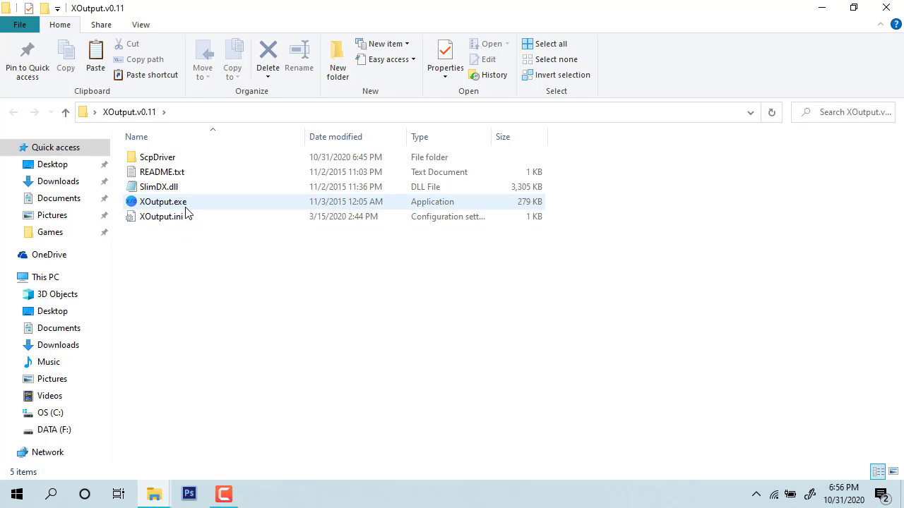
{"action": "left_click", "coordinate": [181, 249]}
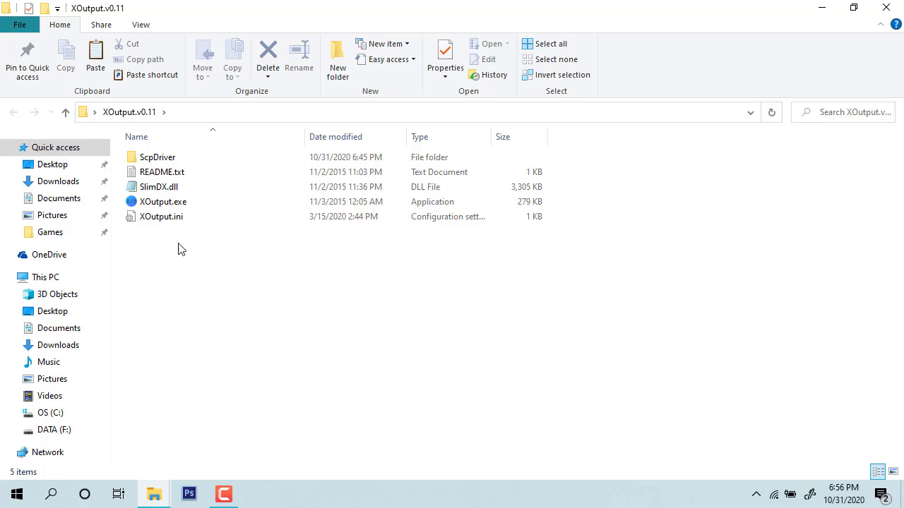
{"action": "mouse_move", "coordinate": [164, 201]}
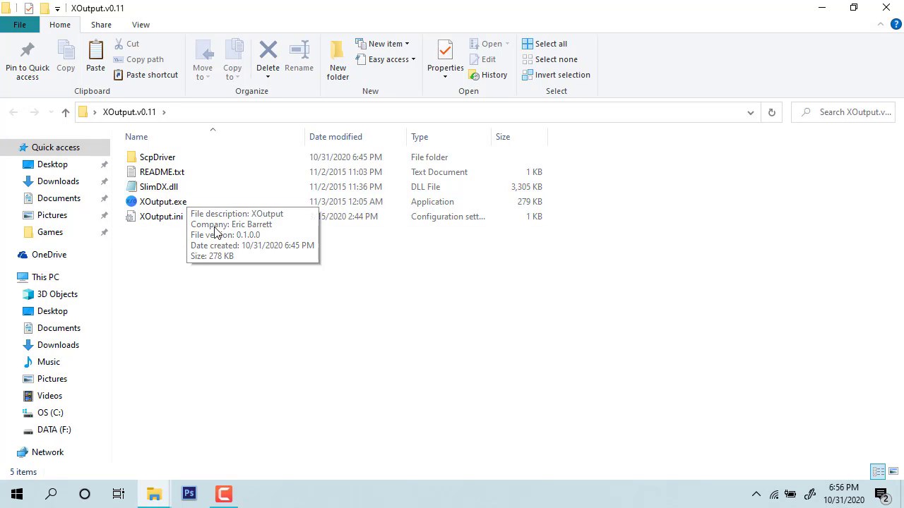
{"action": "mouse_move", "coordinate": [189, 278]}
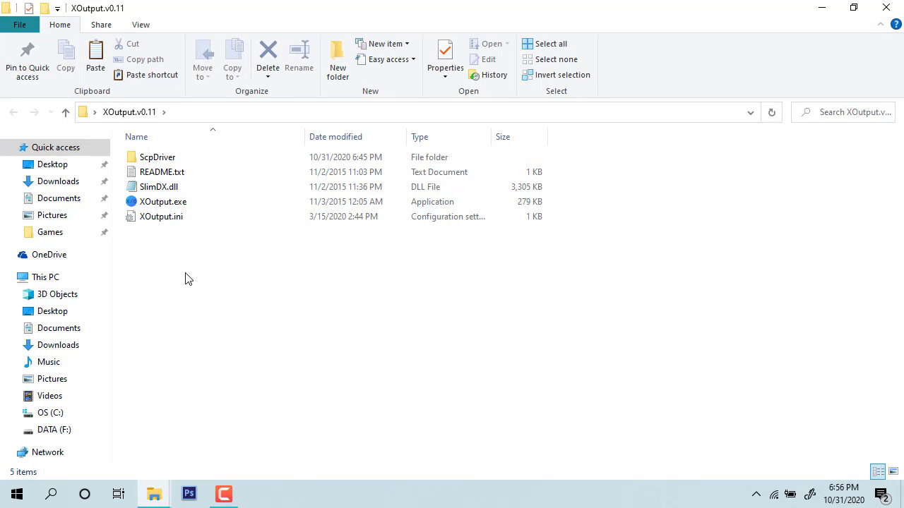
{"action": "left_click", "coordinate": [164, 200]}
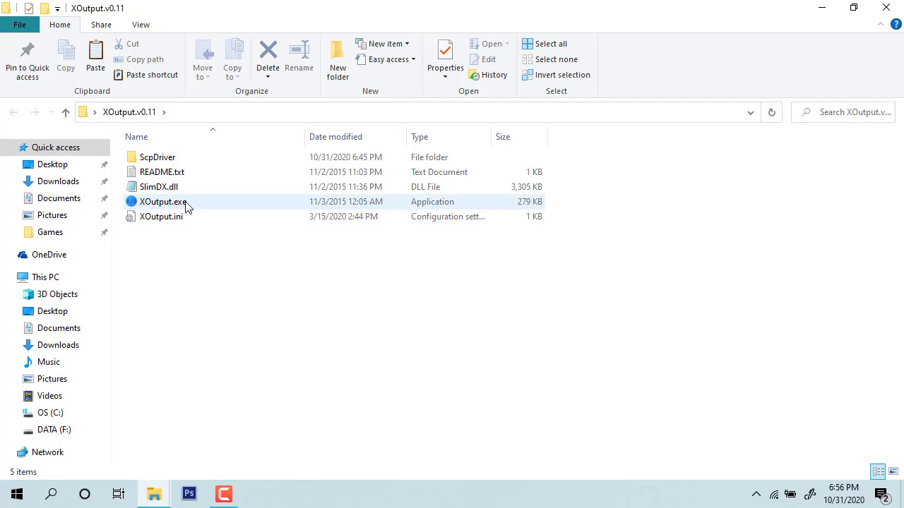
{"action": "left_click", "coordinate": [212, 234]}
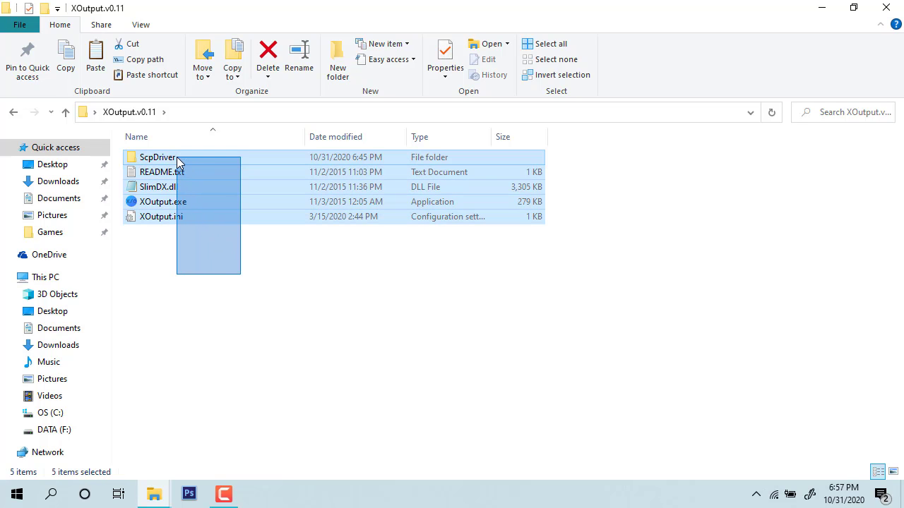
Open the Games folder from Quick access and select the Red Dead Redemption 2 shortcut.
{"action": "right_click", "coordinate": [177, 157]}
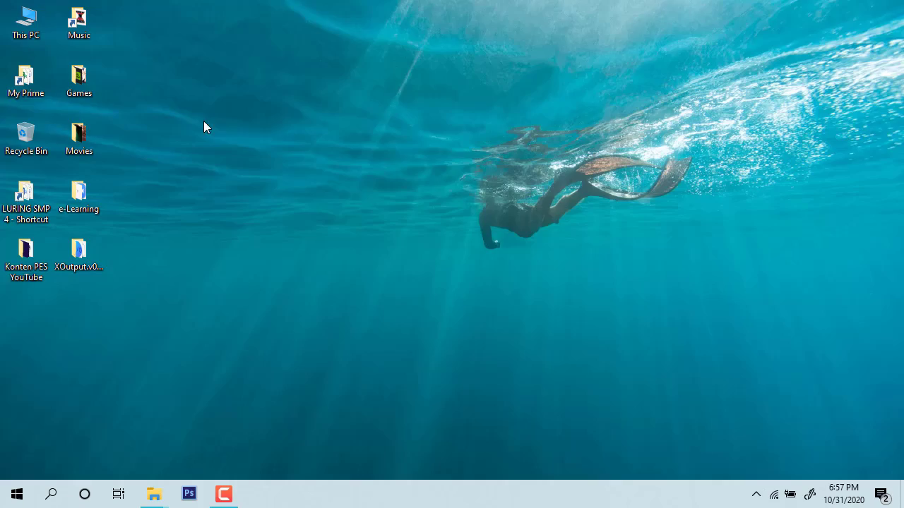
{"action": "double_click", "coordinate": [25, 21]}
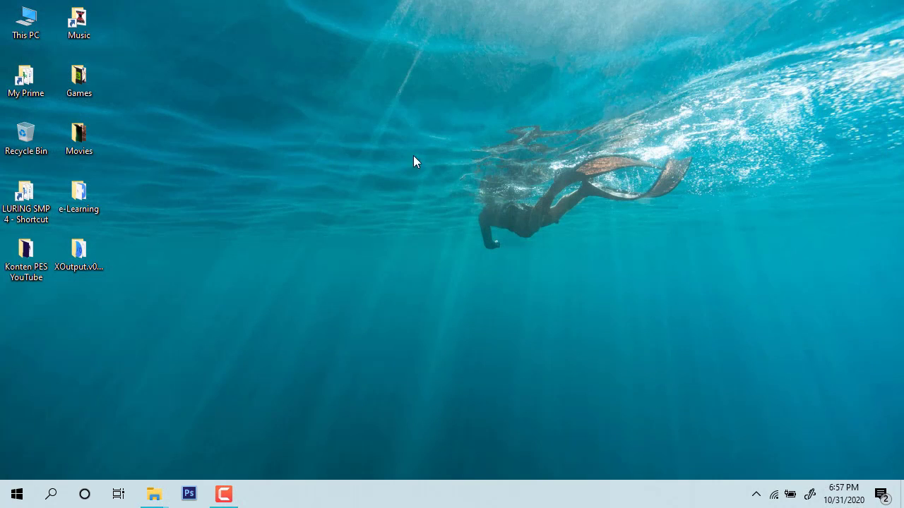
{"action": "mouse_move", "coordinate": [93, 98]}
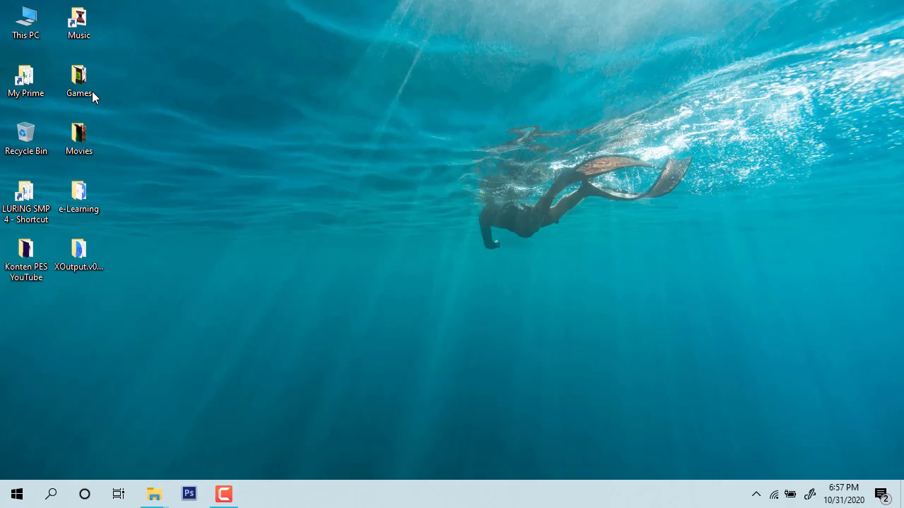
{"action": "double_click", "coordinate": [79, 77]}
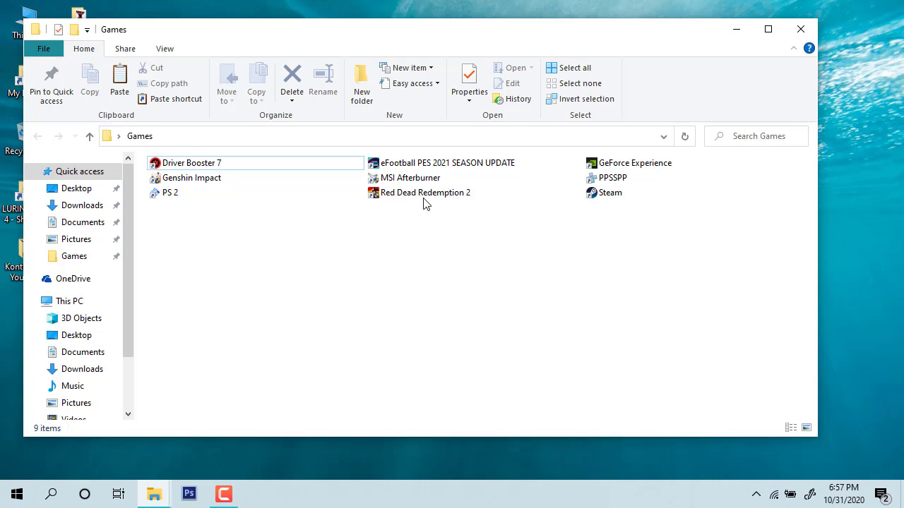
{"action": "left_click", "coordinate": [424, 192]}
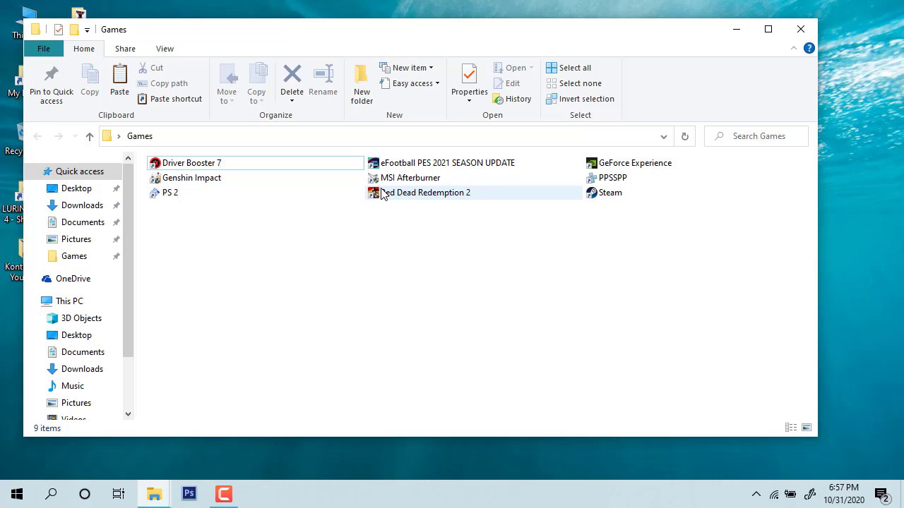
{"action": "left_click", "coordinate": [424, 192]}
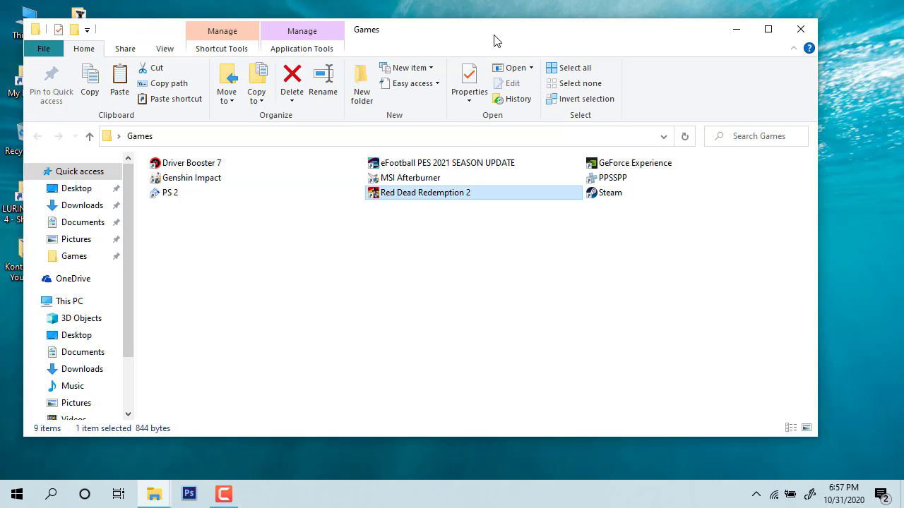
{"action": "mouse_move", "coordinate": [440, 201]}
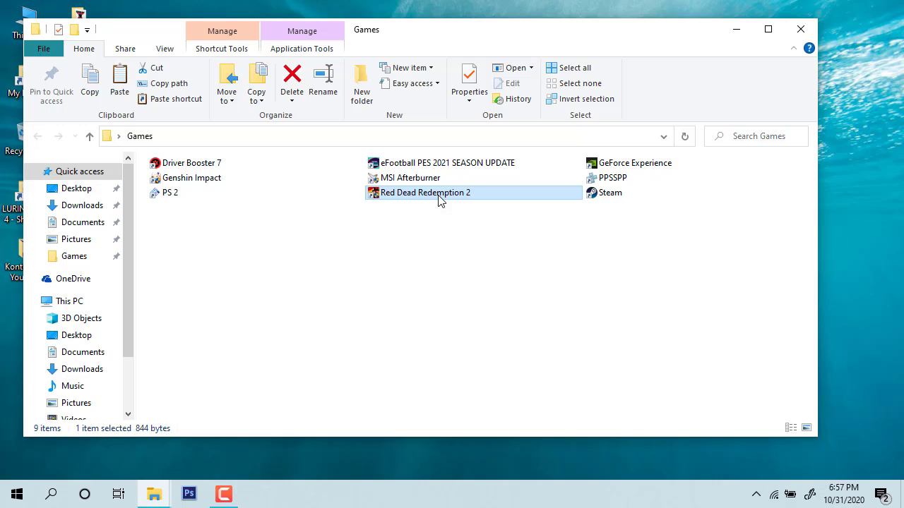
Paste the copied XOutput files into the Red Dead Redemption 2 folder, replacing same-named files.
{"action": "right_click", "coordinate": [425, 193]}
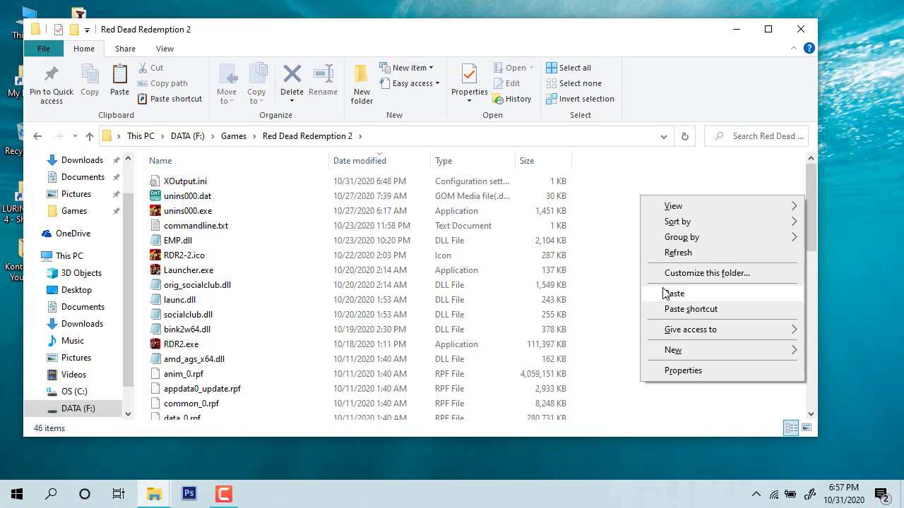
{"action": "left_click", "coordinate": [676, 292]}
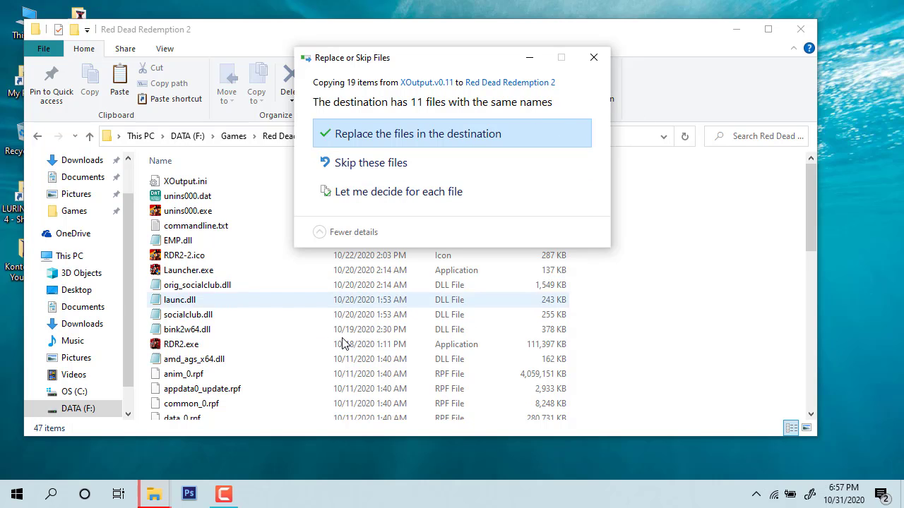
{"action": "left_click", "coordinate": [416, 133]}
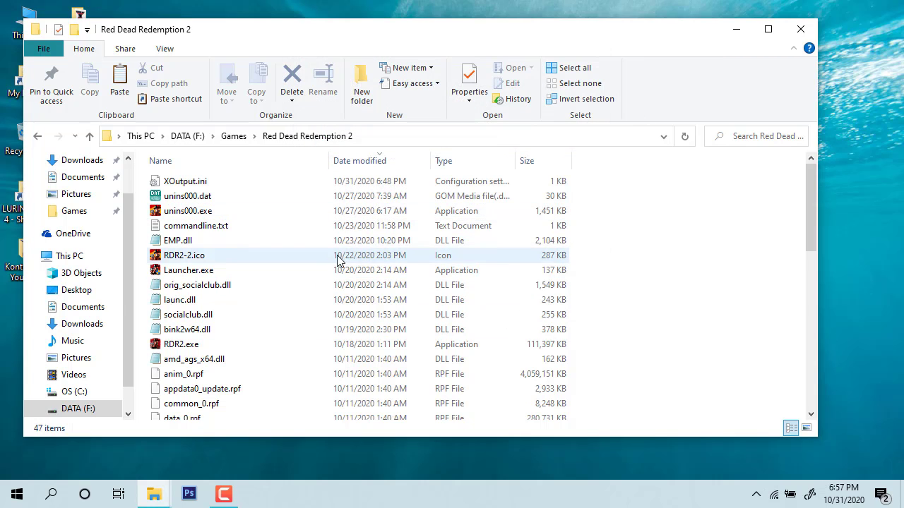
{"action": "scroll", "scroll_direction": "down", "scroll_amount": 3}
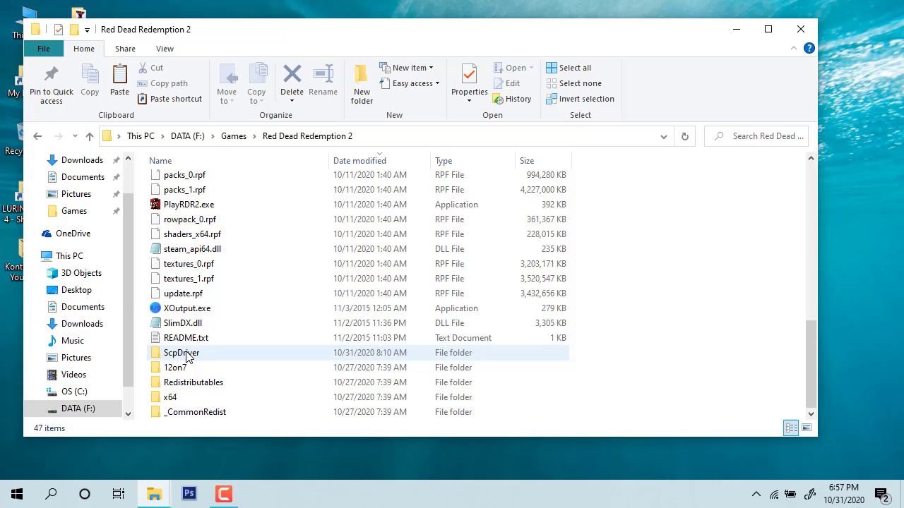
Open the ScpDriver folder inside the game folder and select ScpDriver.exe.
{"action": "double_click", "coordinate": [181, 353]}
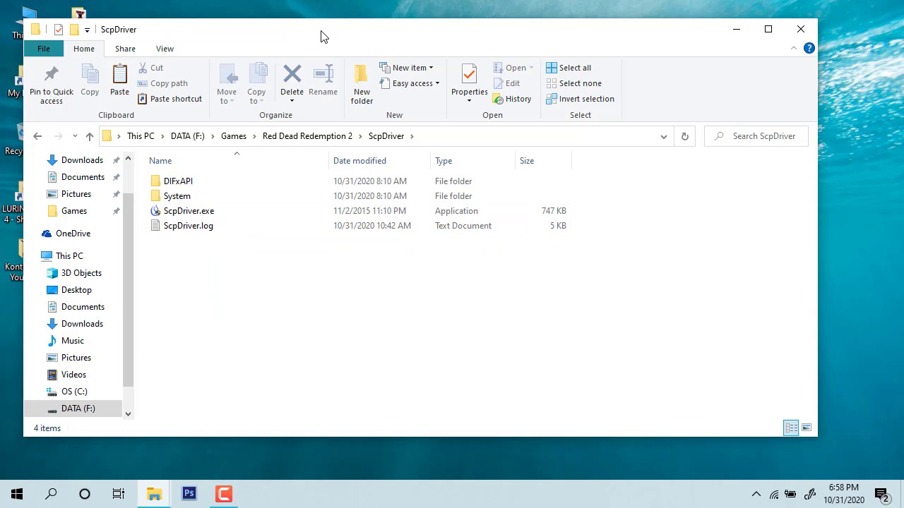
{"action": "left_click", "coordinate": [265, 232]}
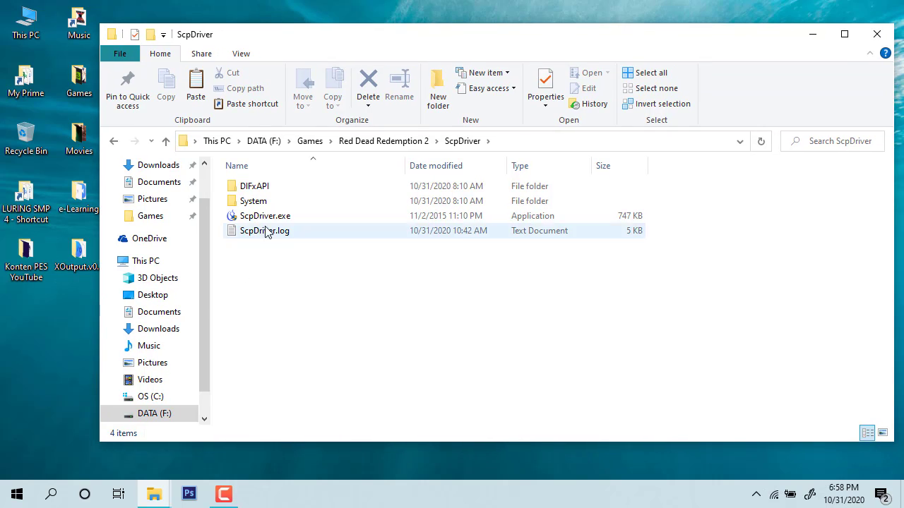
{"action": "left_click", "coordinate": [265, 214]}
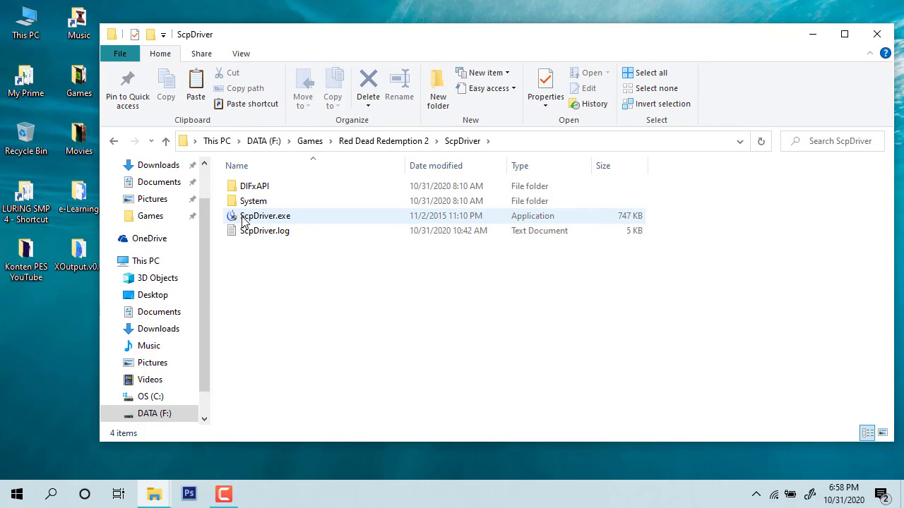
{"action": "mouse_move", "coordinate": [266, 227]}
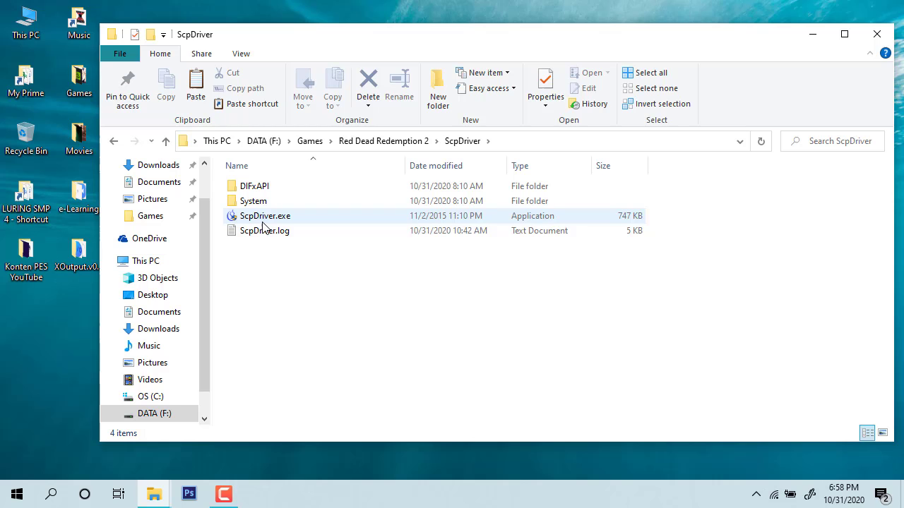
{"action": "left_click", "coordinate": [266, 214]}
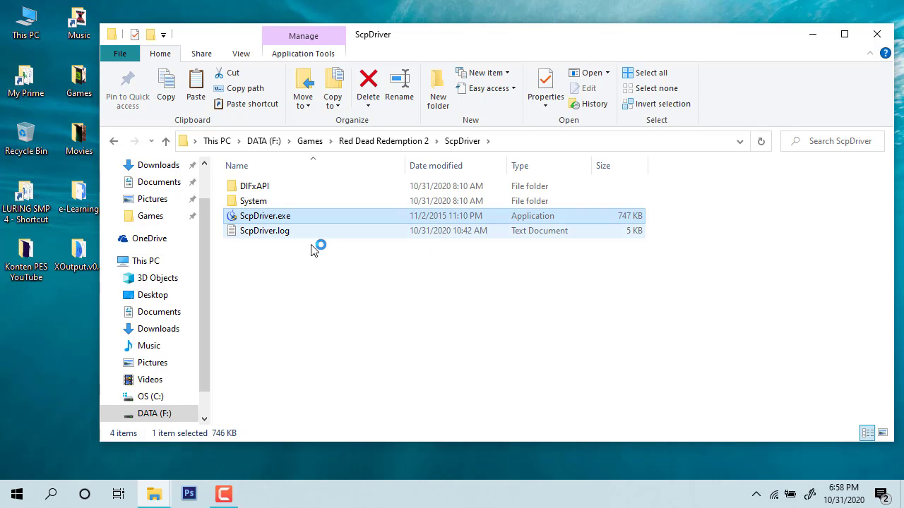
Run the SCP Virtual Bus Driver Installer from ScpDriver.exe and exit it.
{"action": "double_click", "coordinate": [265, 215]}
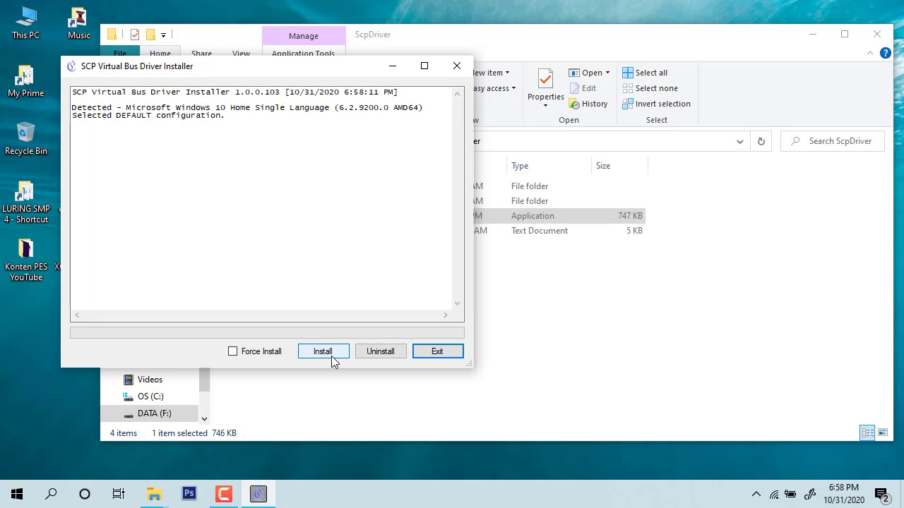
{"action": "mouse_move", "coordinate": [339, 353]}
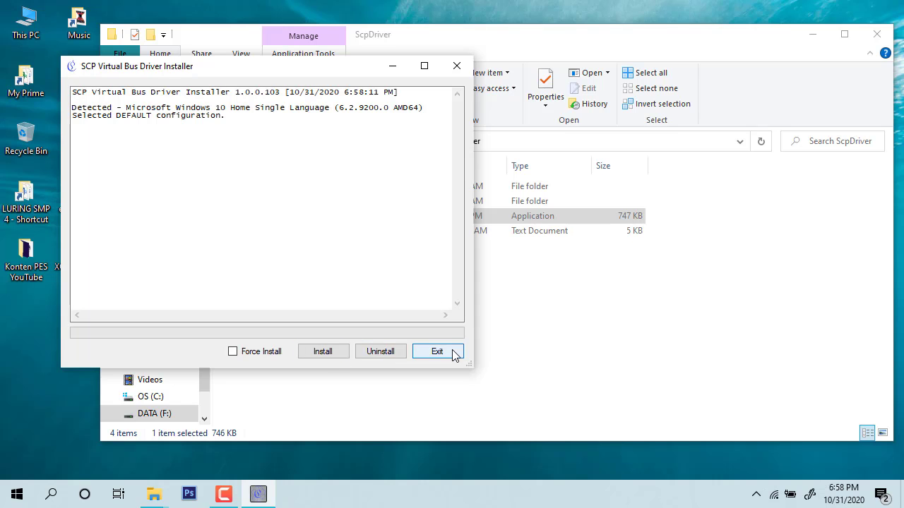
{"action": "left_click", "coordinate": [438, 351]}
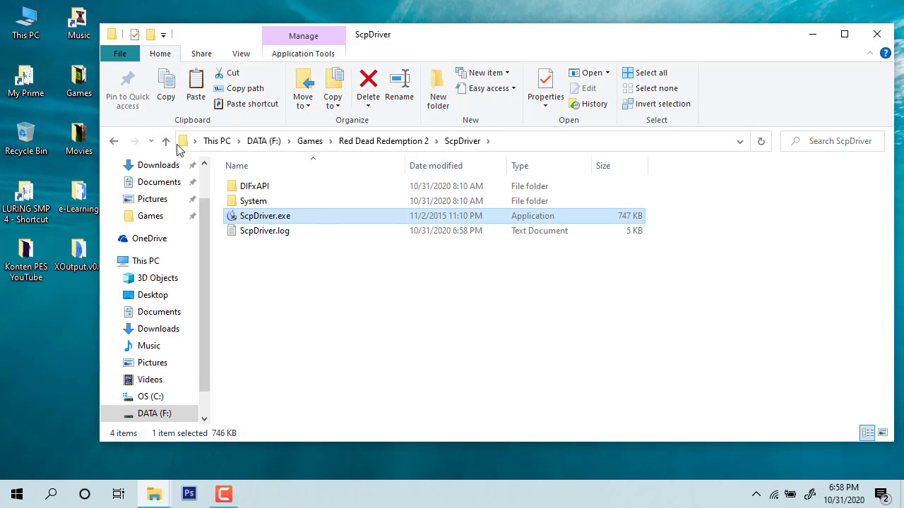
Return up to the Red Dead Redemption 2 folder and scroll to XOutput.exe and ScpDriver.
{"action": "left_click", "coordinate": [165, 142]}
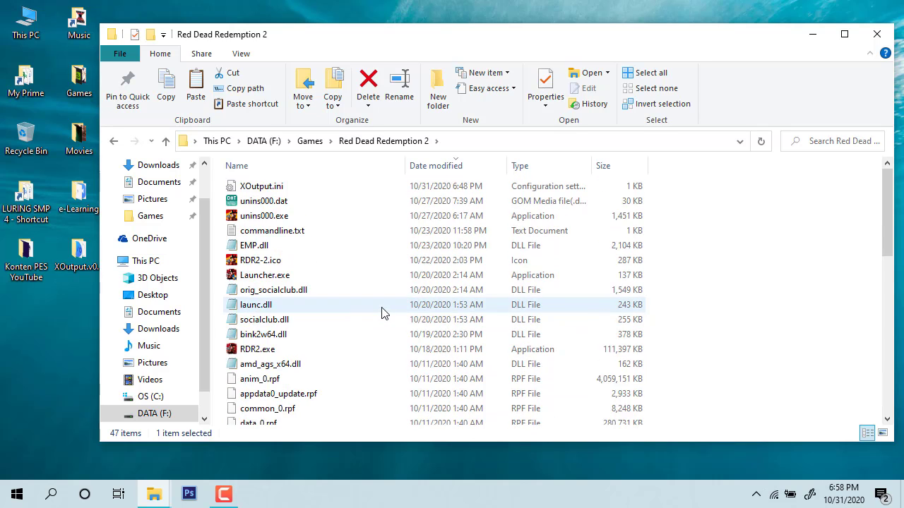
{"action": "scroll", "scroll_direction": "down", "scroll_amount": 3}
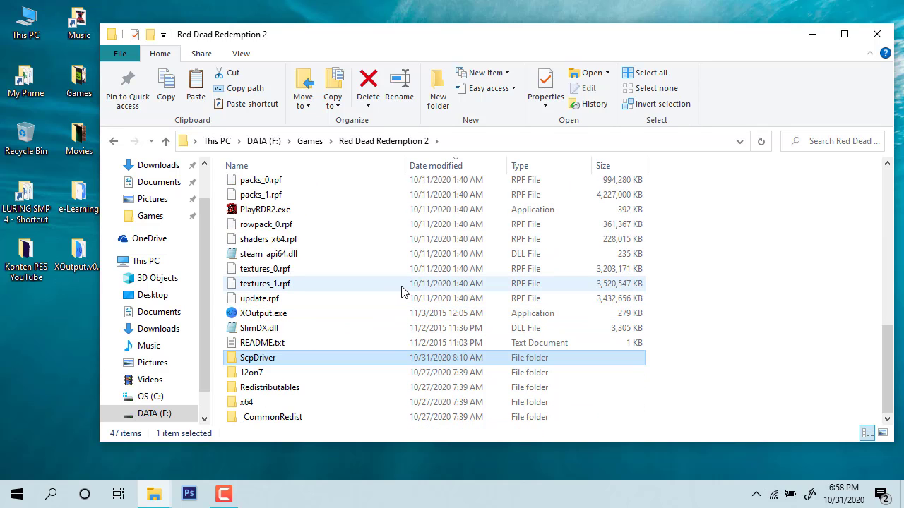
{"action": "mouse_move", "coordinate": [402, 289]}
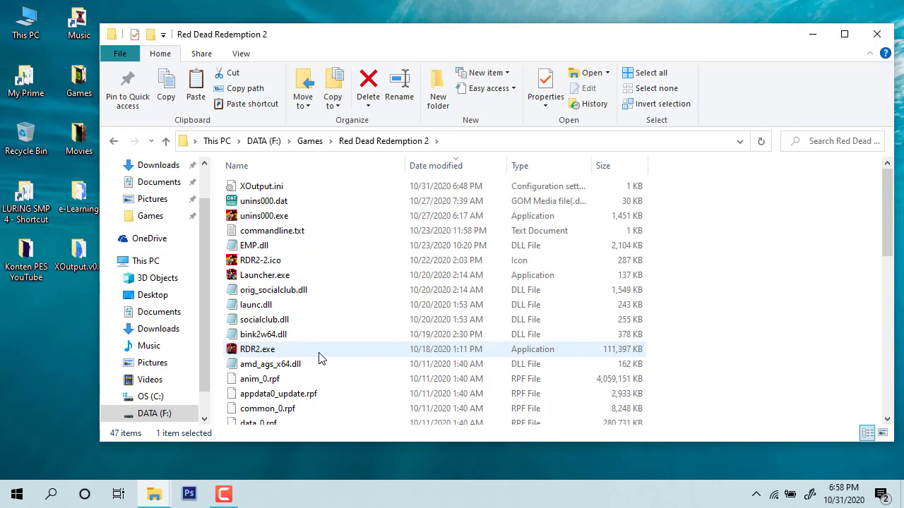
{"action": "scroll", "scroll_direction": "down", "scroll_amount": 3}
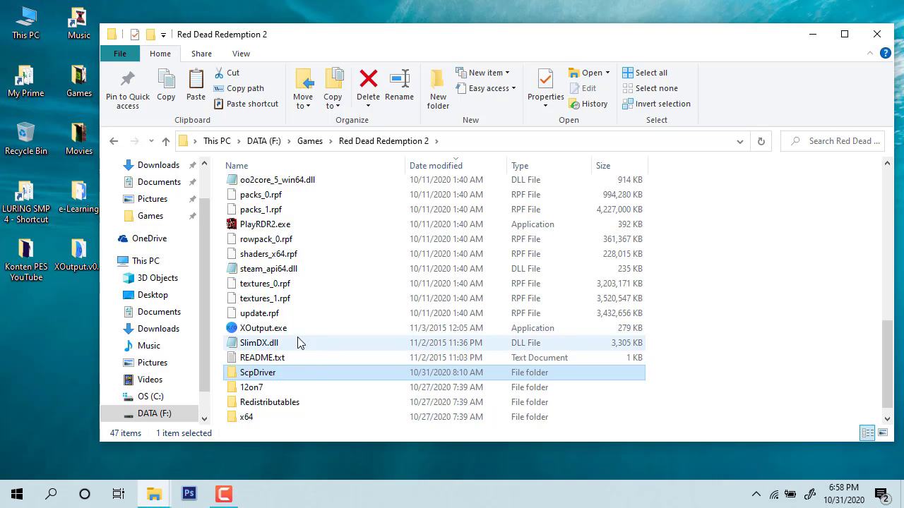
{"action": "mouse_move", "coordinate": [267, 330]}
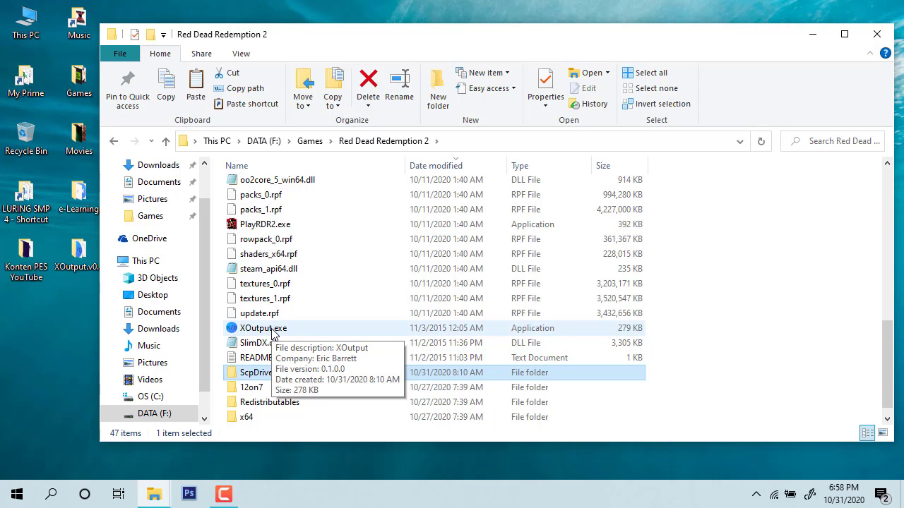
{"action": "mouse_move", "coordinate": [291, 336]}
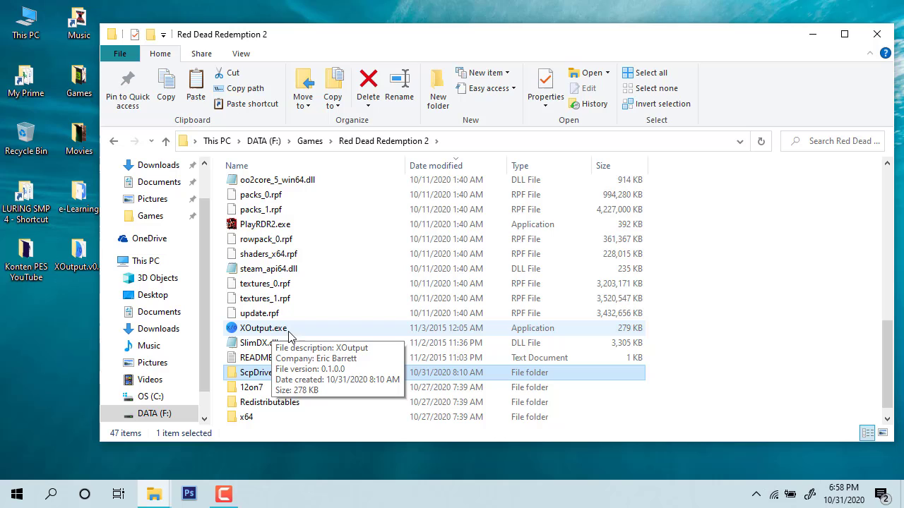
Launch XOutput.exe from the game folder with the Generic USB Joystick's Enabled box ticked.
{"action": "double_click", "coordinate": [262, 327]}
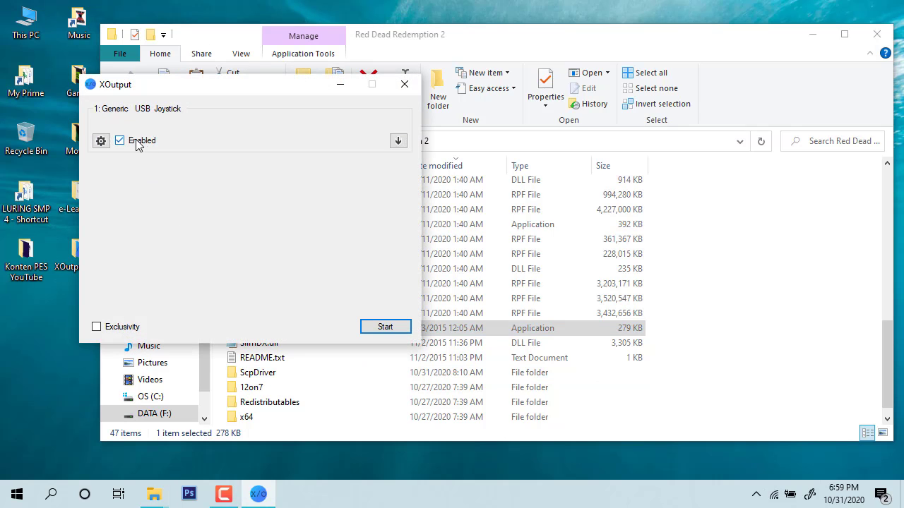
{"action": "left_click", "coordinate": [118, 141]}
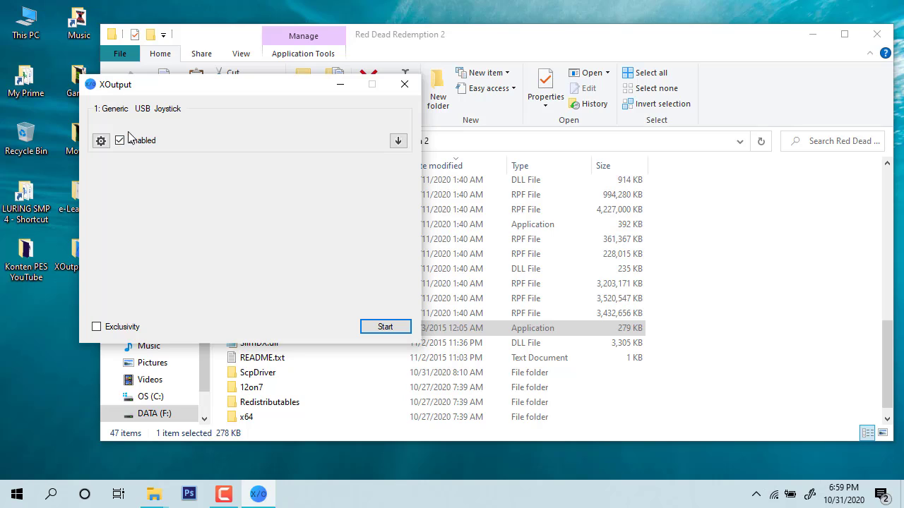
{"action": "left_click", "coordinate": [119, 140]}
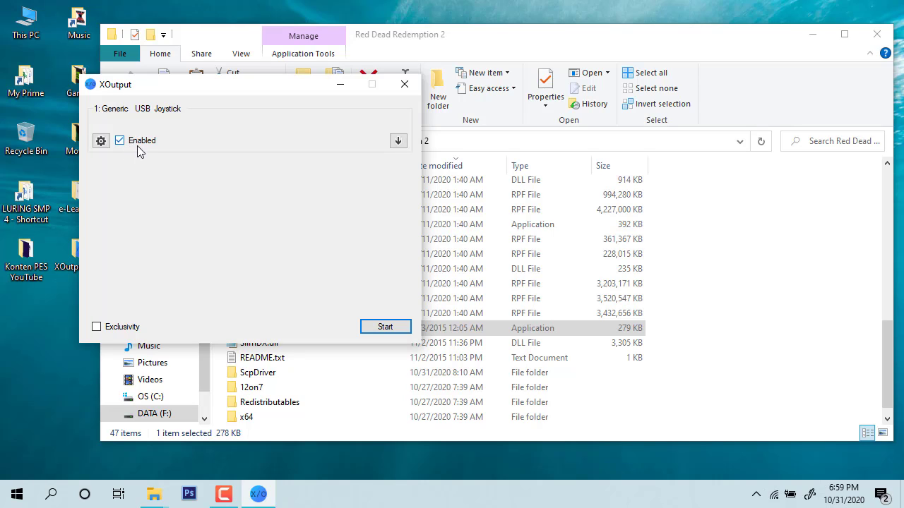
{"action": "mouse_move", "coordinate": [150, 144]}
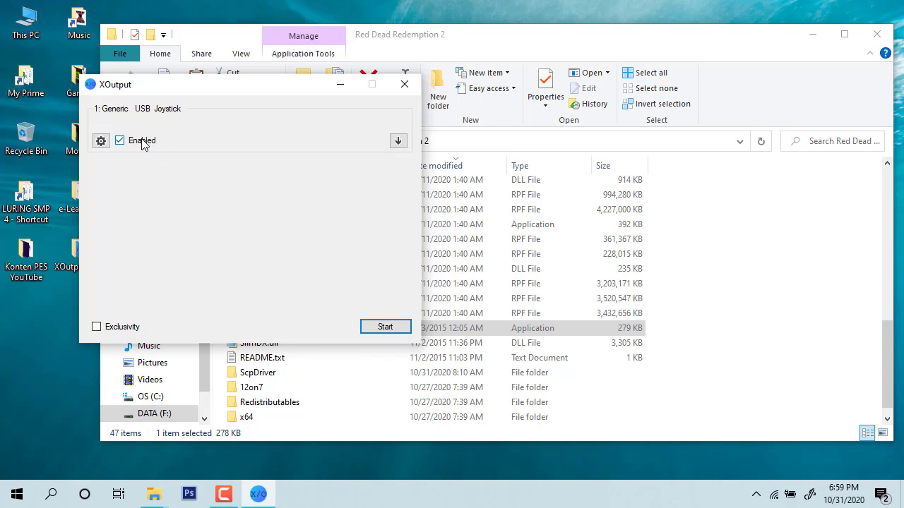
{"action": "mouse_move", "coordinate": [149, 148]}
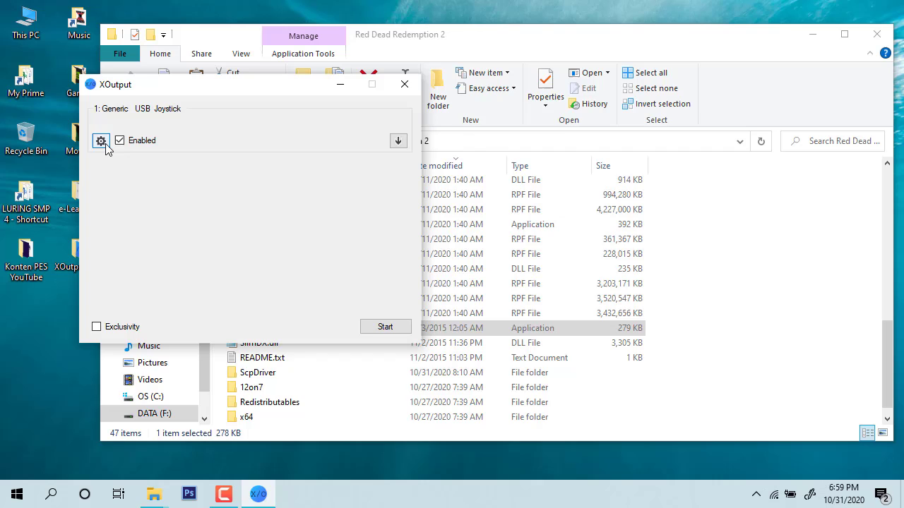
Review the joystick's Controller Options mappings, keeping Button 7 as Left Trigger, and close the window.
{"action": "left_click", "coordinate": [102, 141]}
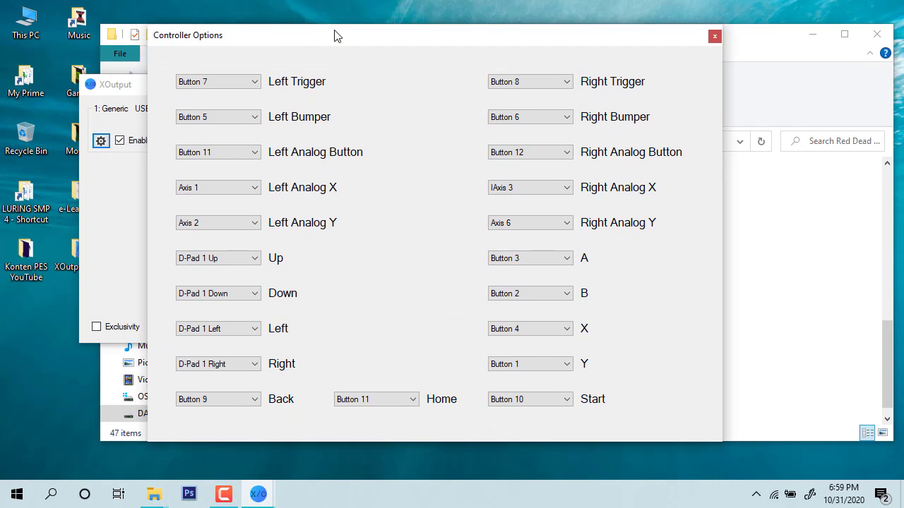
{"action": "mouse_move", "coordinate": [263, 110]}
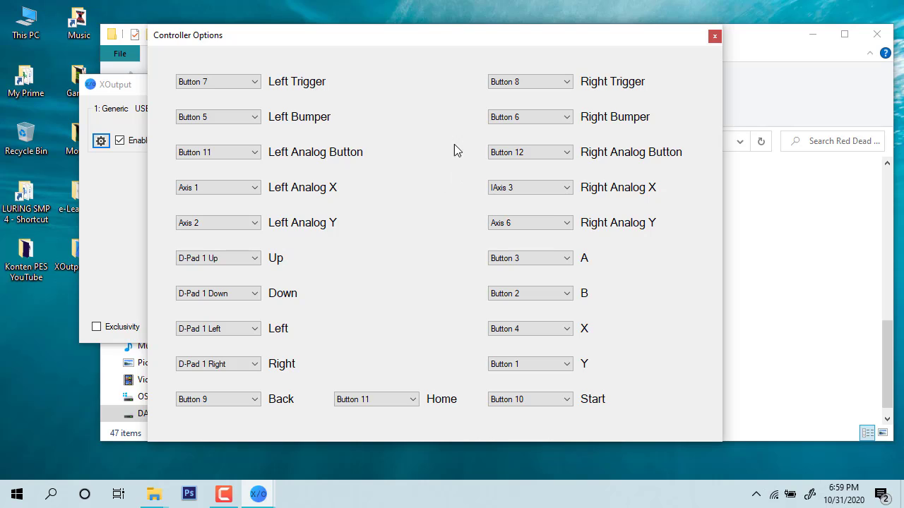
{"action": "mouse_move", "coordinate": [346, 121]}
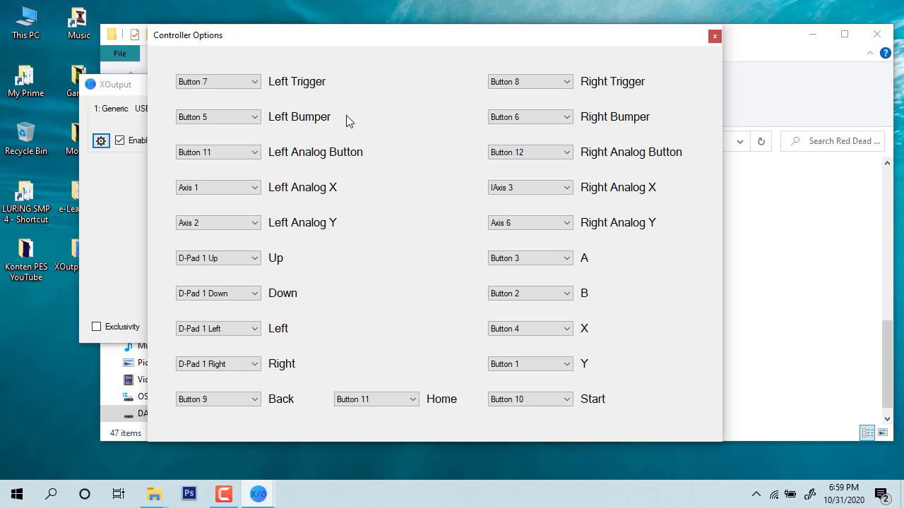
{"action": "mouse_move", "coordinate": [360, 114]}
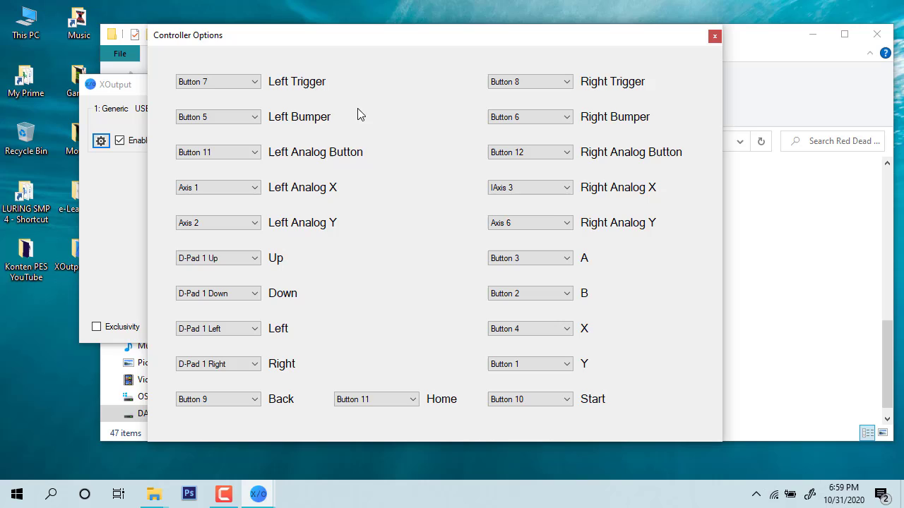
{"action": "mouse_move", "coordinate": [477, 90]}
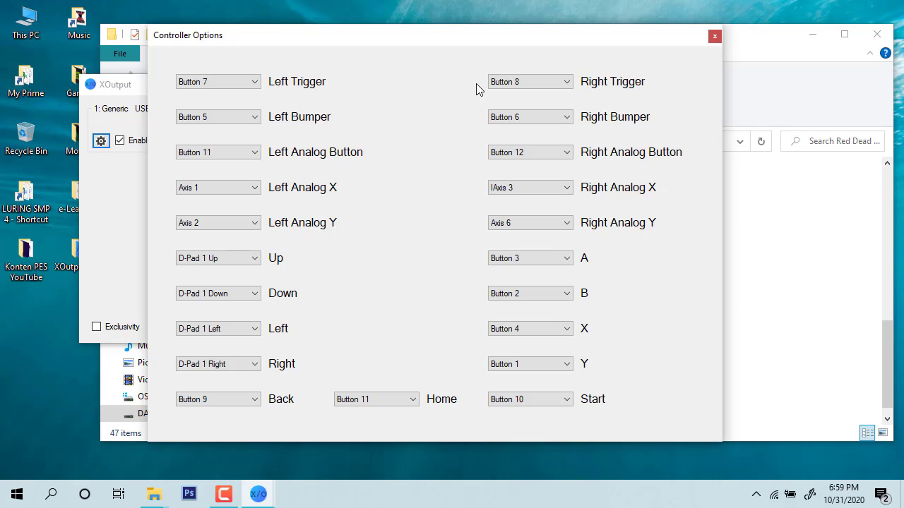
{"action": "mouse_move", "coordinate": [326, 104]}
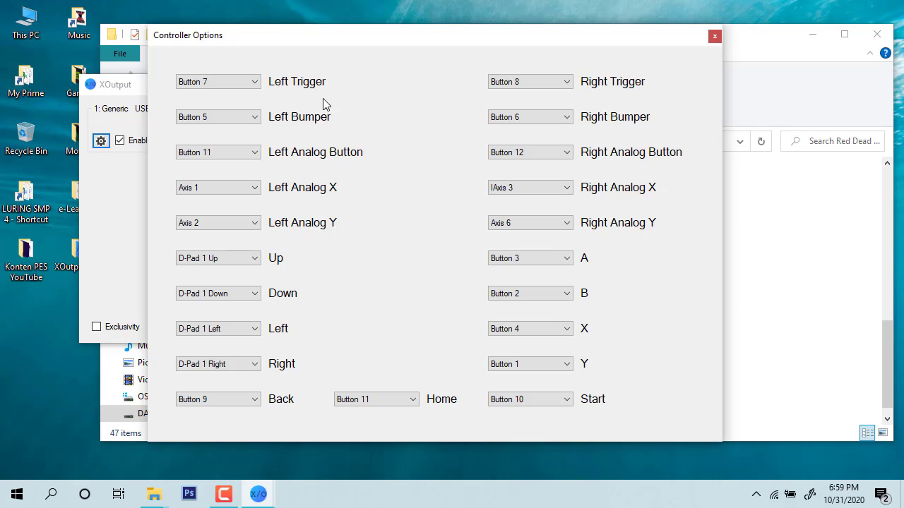
{"action": "mouse_move", "coordinate": [463, 152]}
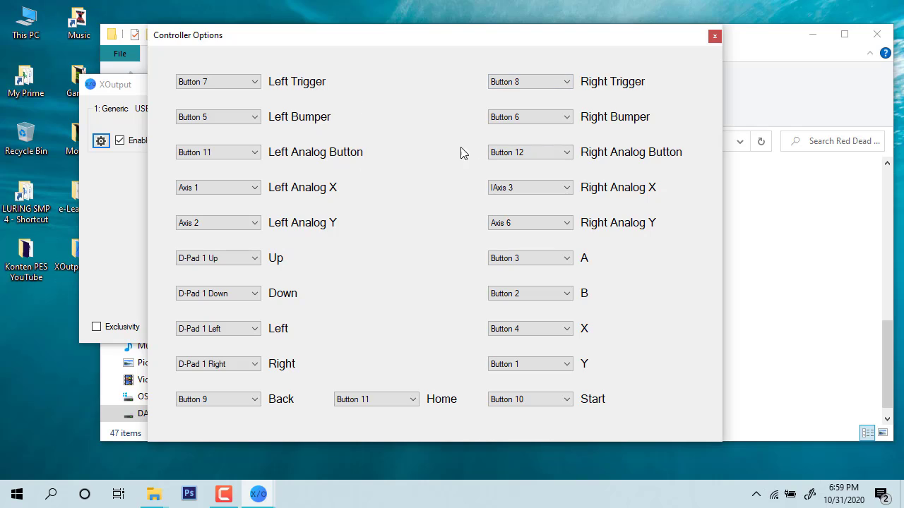
{"action": "mouse_move", "coordinate": [339, 102]}
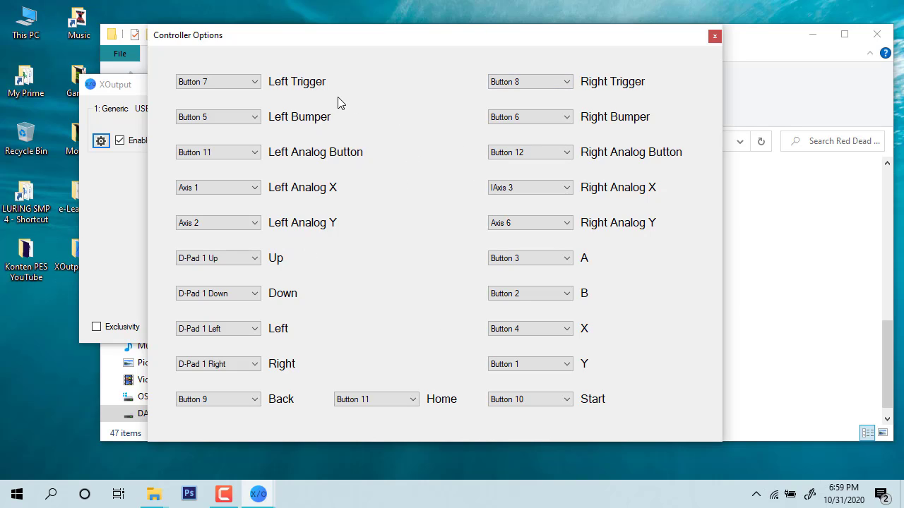
{"action": "left_click", "coordinate": [217, 80]}
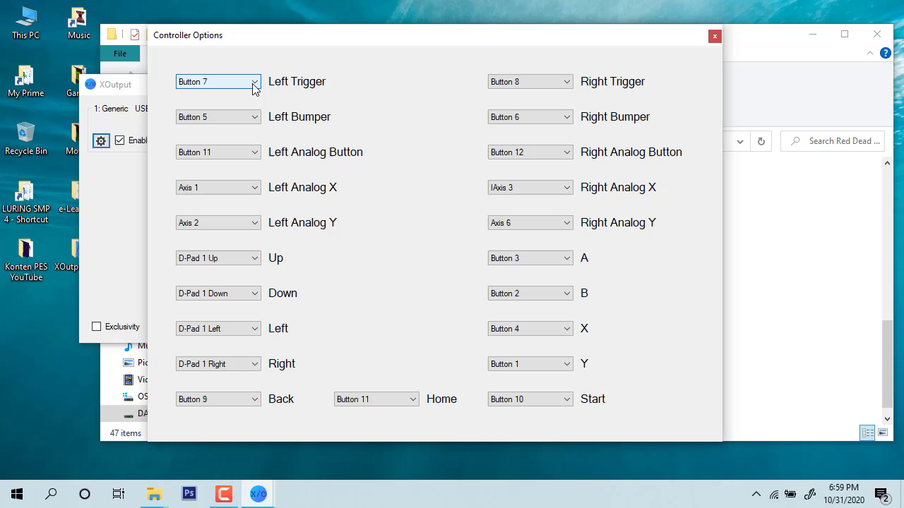
{"action": "left_click", "coordinate": [218, 81]}
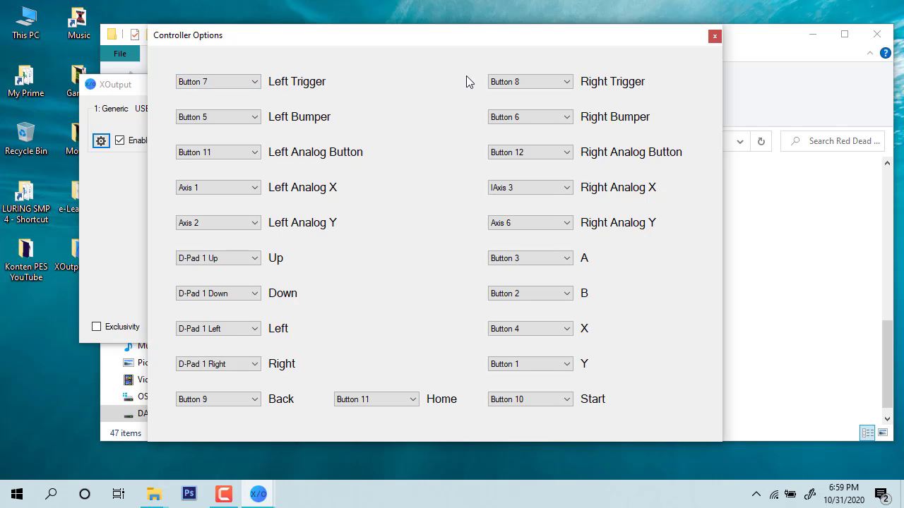
{"action": "mouse_move", "coordinate": [415, 129]}
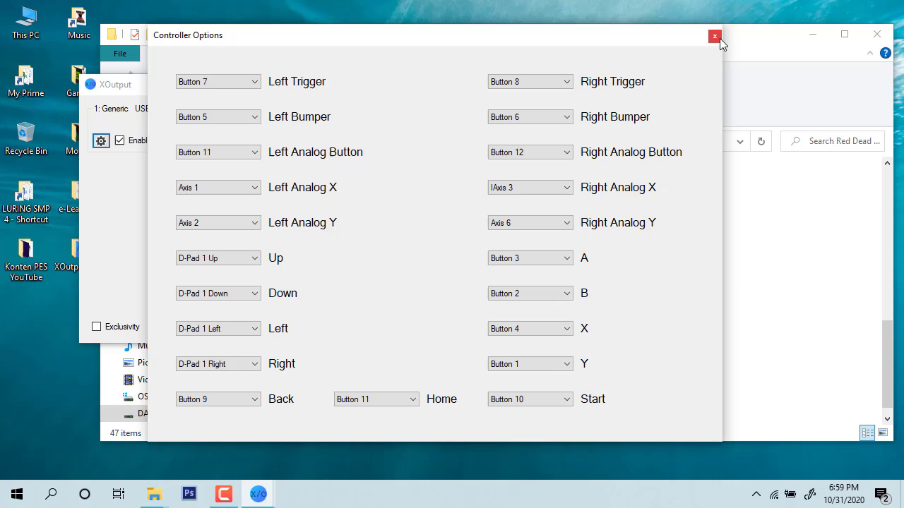
{"action": "left_click", "coordinate": [715, 36]}
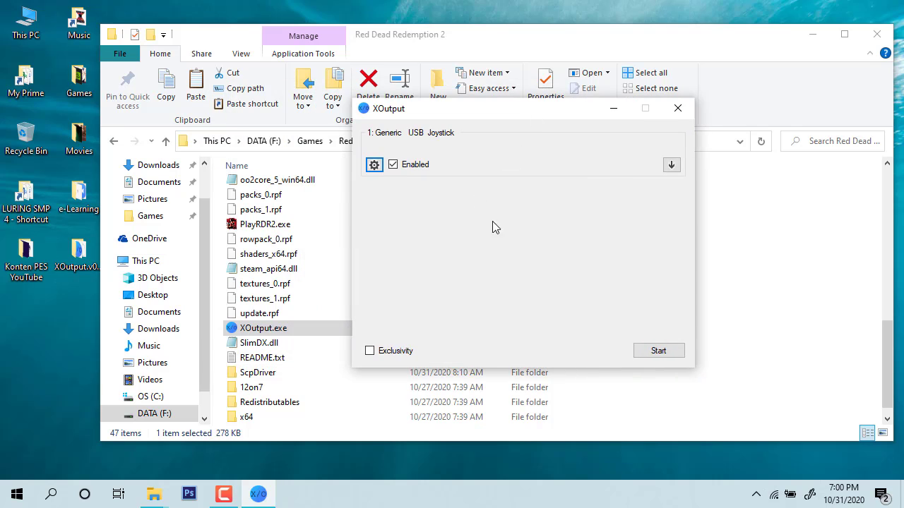
{"action": "mouse_move", "coordinate": [485, 174]}
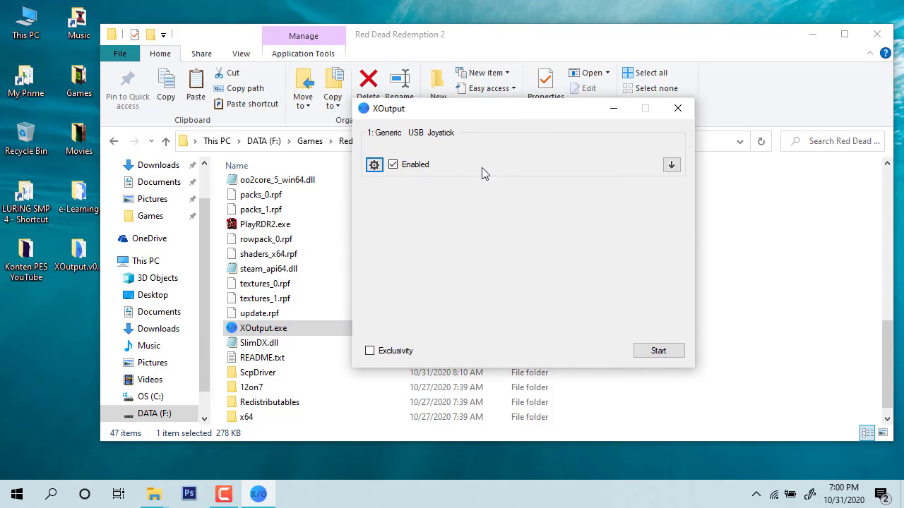
{"action": "mouse_move", "coordinate": [395, 336]}
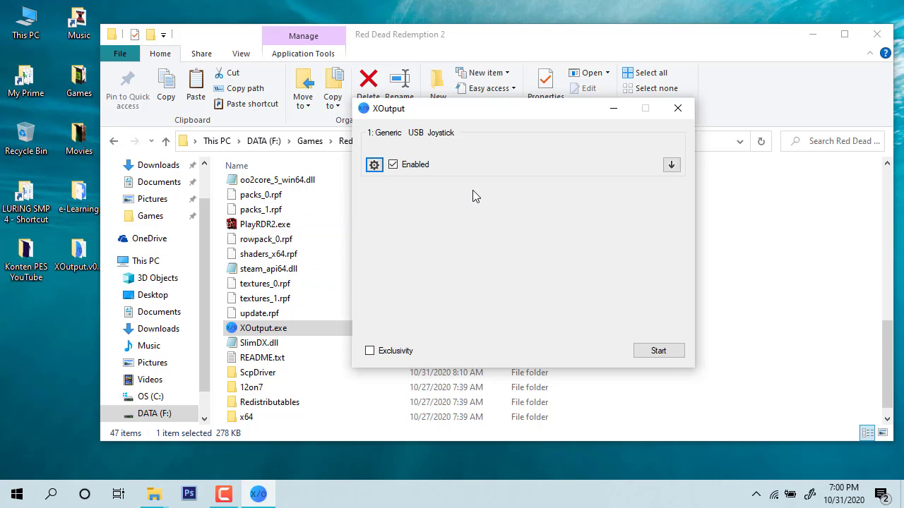
{"action": "mouse_move", "coordinate": [551, 204]}
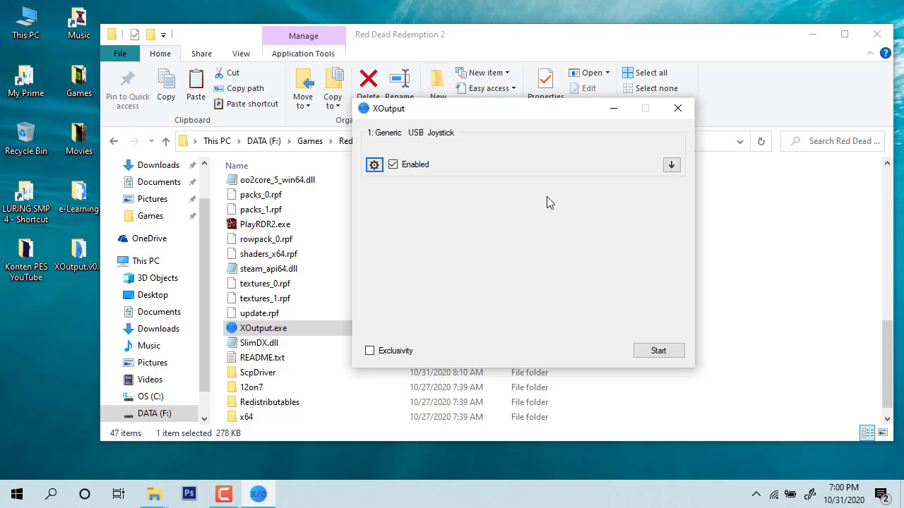
{"action": "mouse_move", "coordinate": [534, 175]}
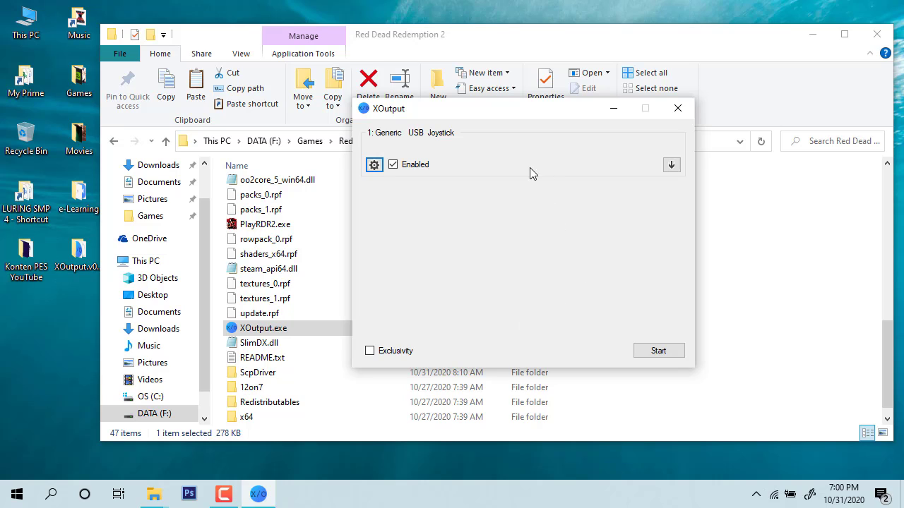
{"action": "mouse_move", "coordinate": [536, 283]}
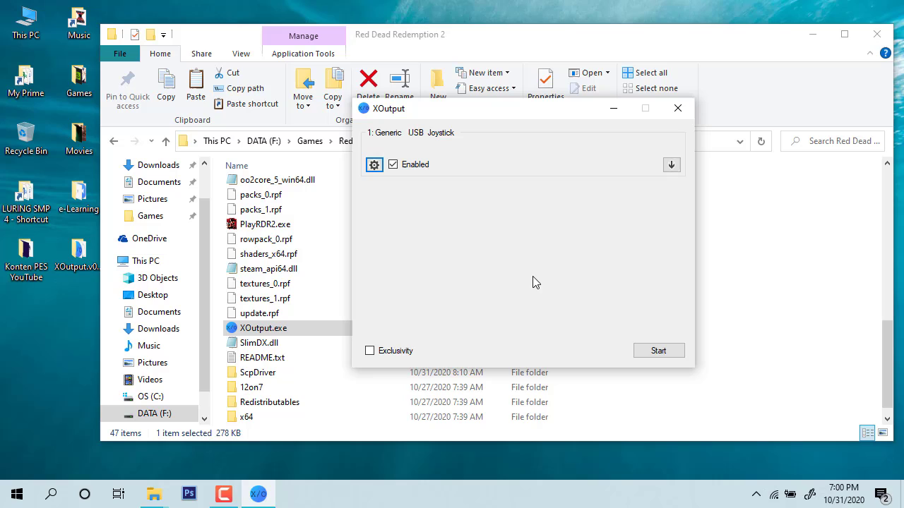
{"action": "mouse_move", "coordinate": [538, 218]}
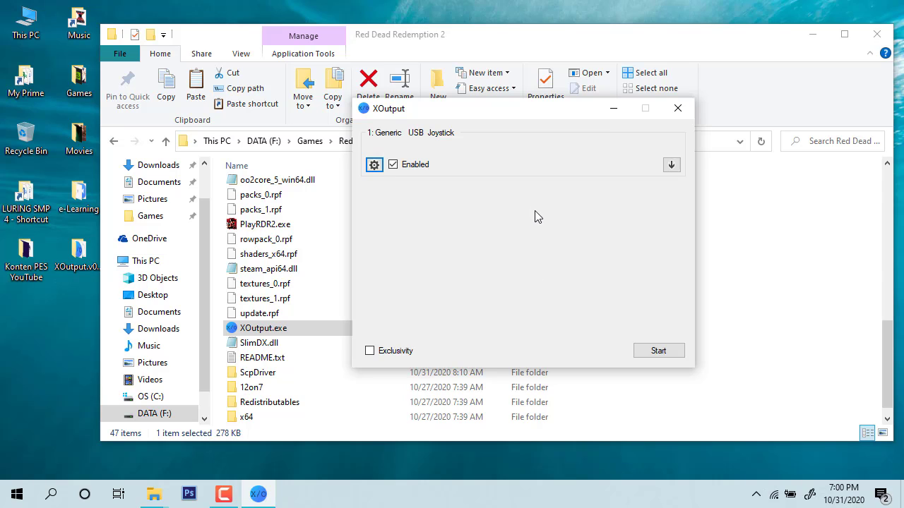
{"action": "mouse_move", "coordinate": [520, 245]}
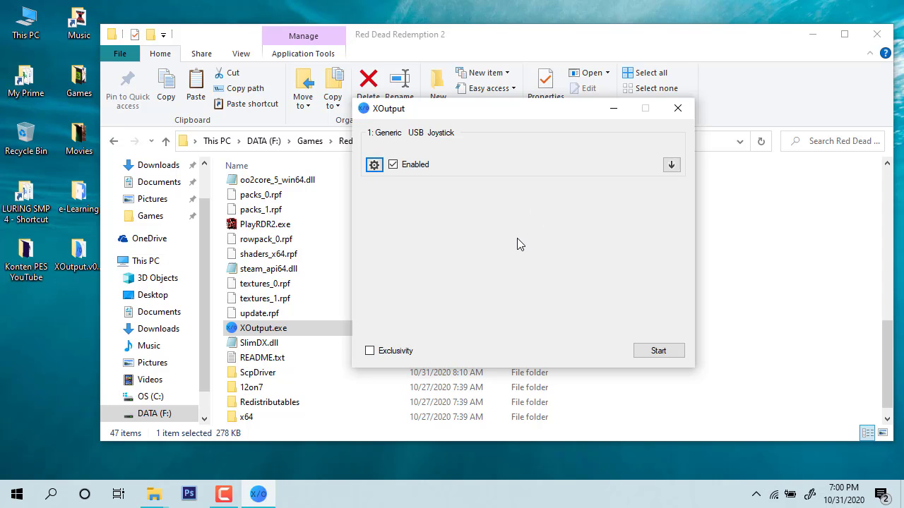
{"action": "mouse_move", "coordinate": [560, 245]}
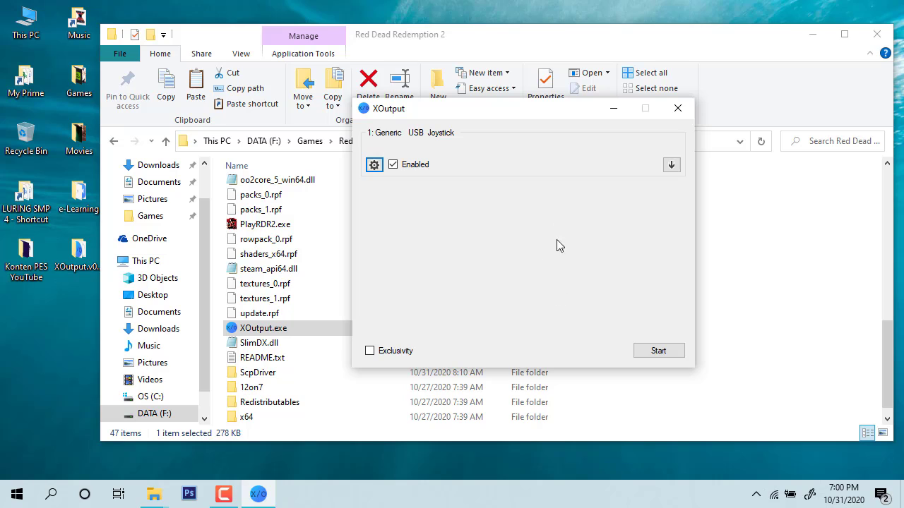
{"action": "mouse_move", "coordinate": [571, 251]}
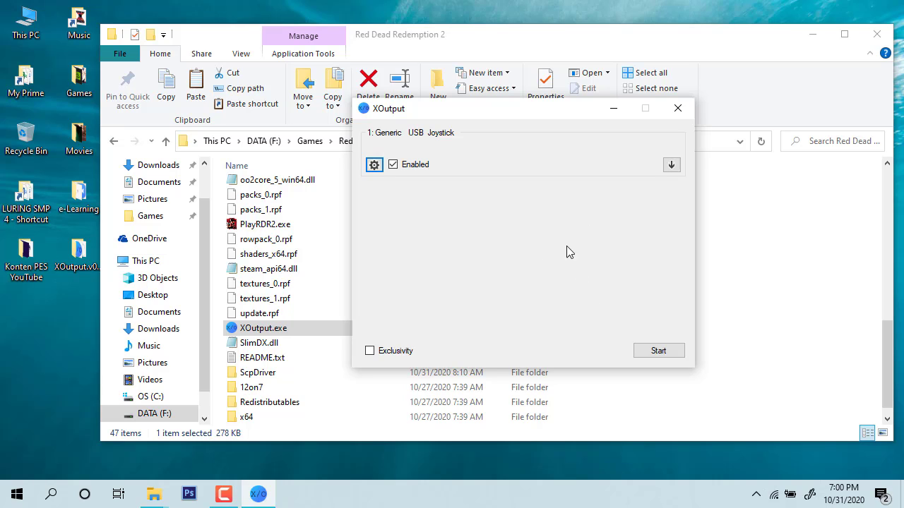
{"action": "mouse_move", "coordinate": [591, 345]}
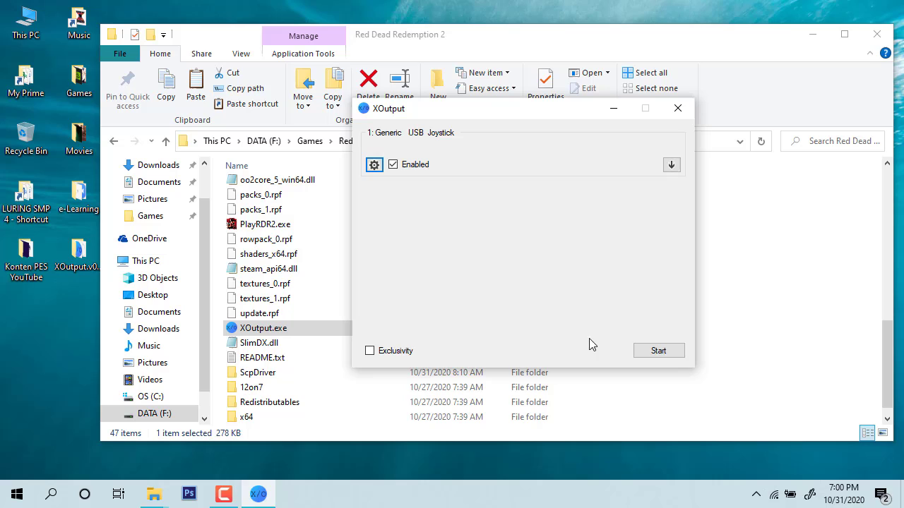
{"action": "mouse_move", "coordinate": [528, 238]}
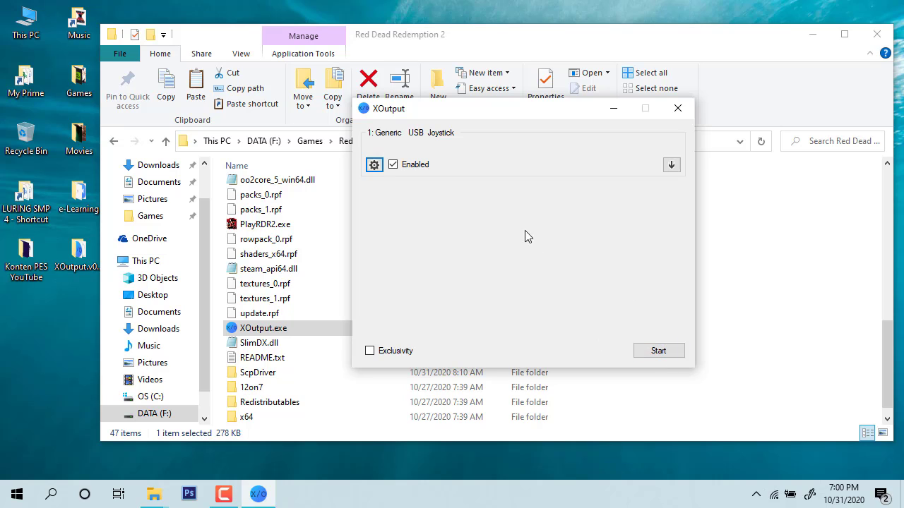
{"action": "mouse_move", "coordinate": [502, 210]}
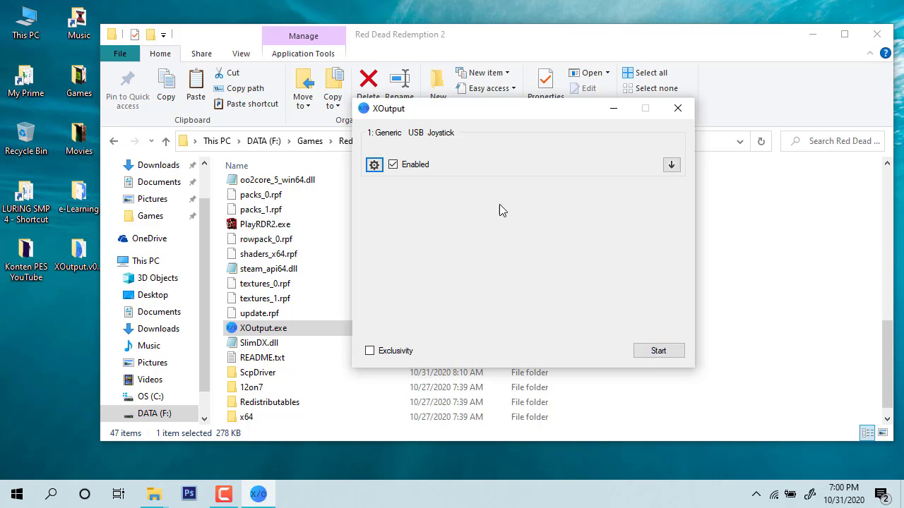
{"action": "mouse_move", "coordinate": [522, 246]}
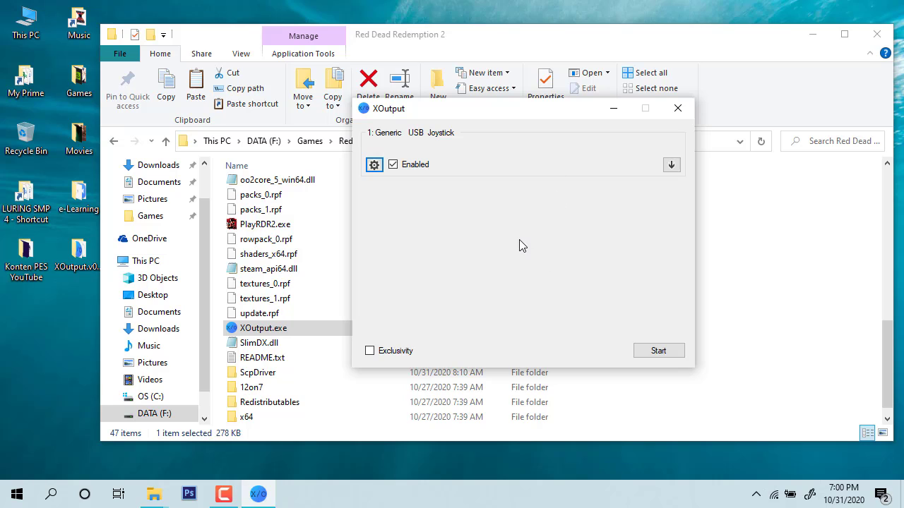
{"action": "mouse_move", "coordinate": [506, 192]}
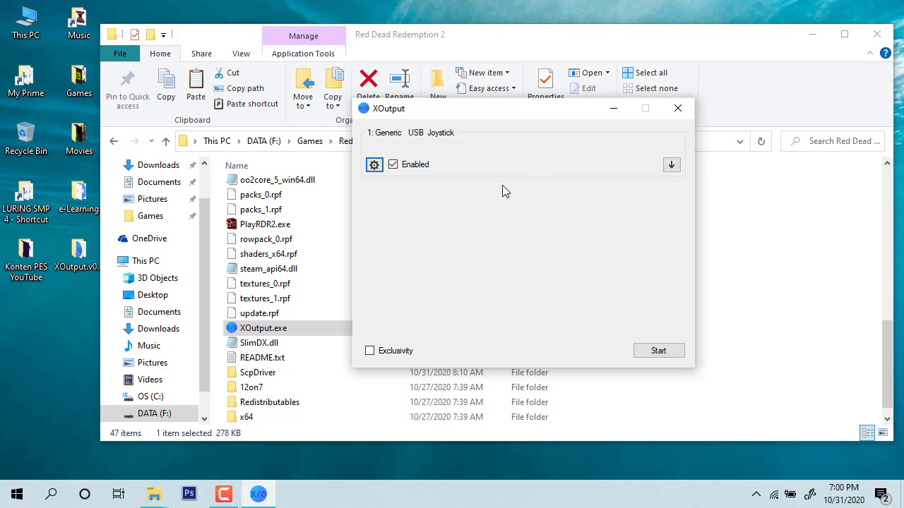
{"action": "mouse_move", "coordinate": [525, 284]}
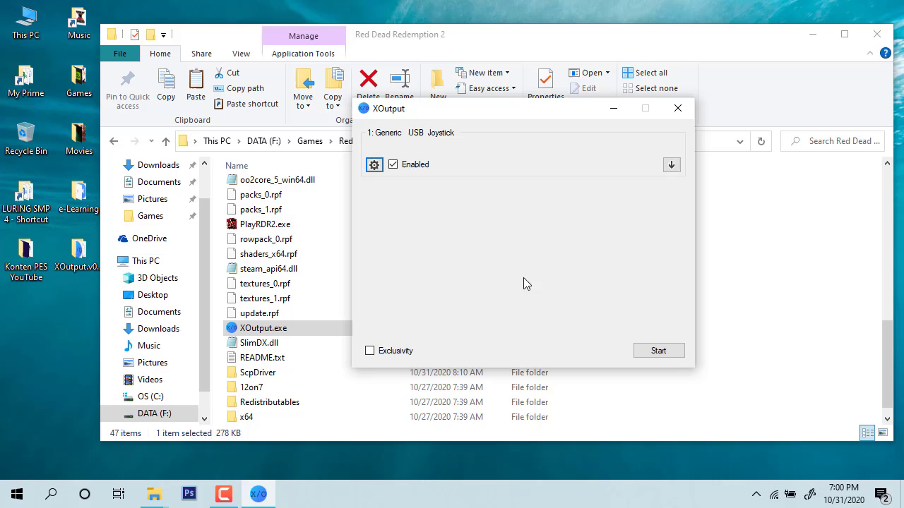
{"action": "mouse_move", "coordinate": [554, 257]}
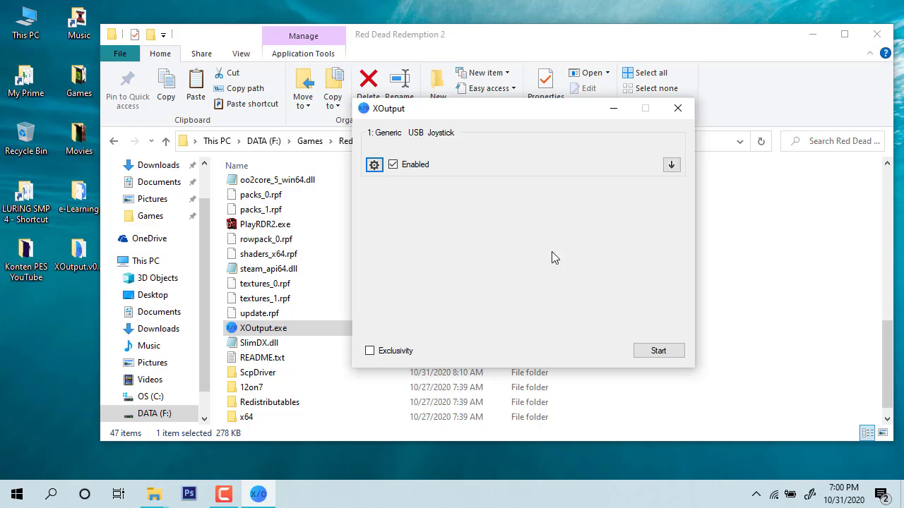
{"action": "mouse_move", "coordinate": [574, 149]}
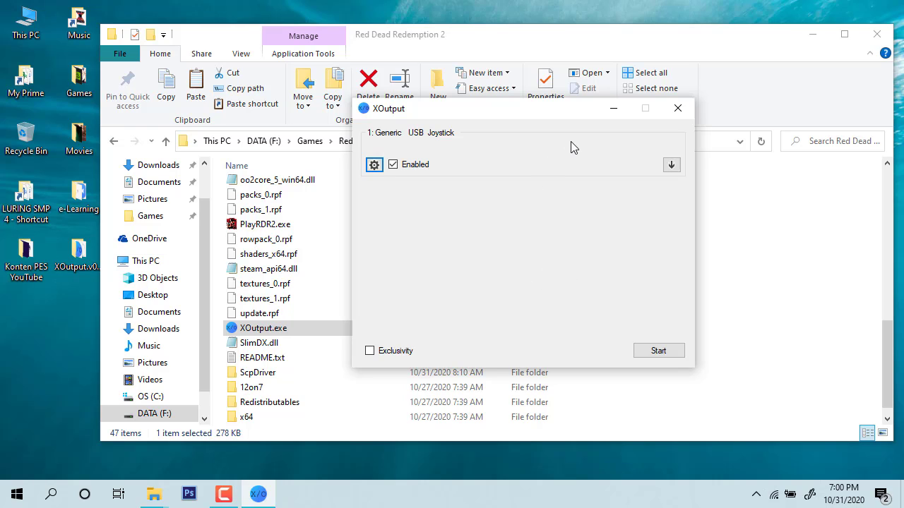
{"action": "mouse_move", "coordinate": [579, 298]}
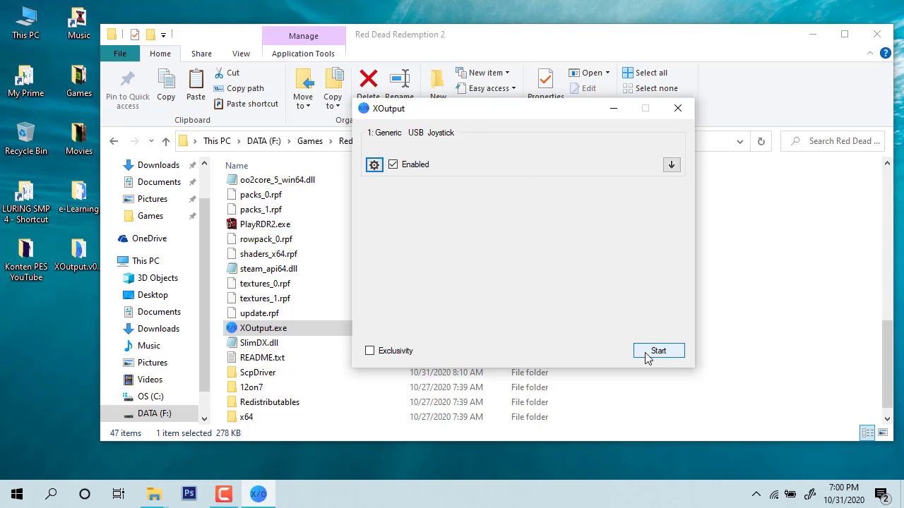
Start emulating a controller from the Generic USB Joystick in XOutput.
{"action": "left_click", "coordinate": [658, 350]}
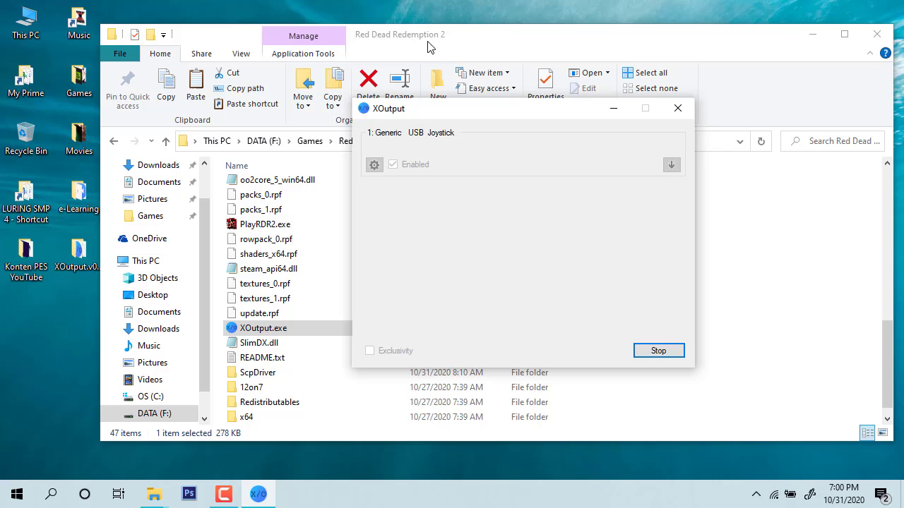
{"action": "mouse_move", "coordinate": [551, 260]}
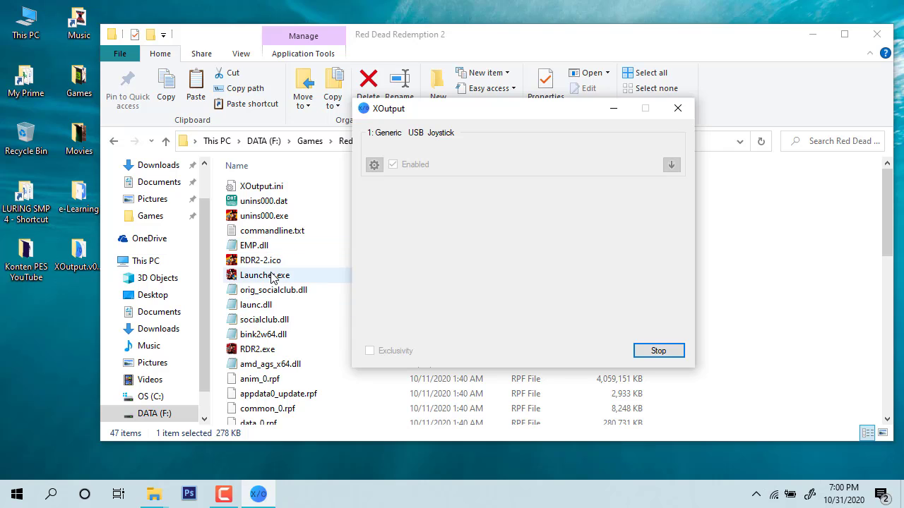
Launch Launcher.exe from the Red Dead Redemption 2 folder while XOutput keeps running.
{"action": "left_click", "coordinate": [262, 260]}
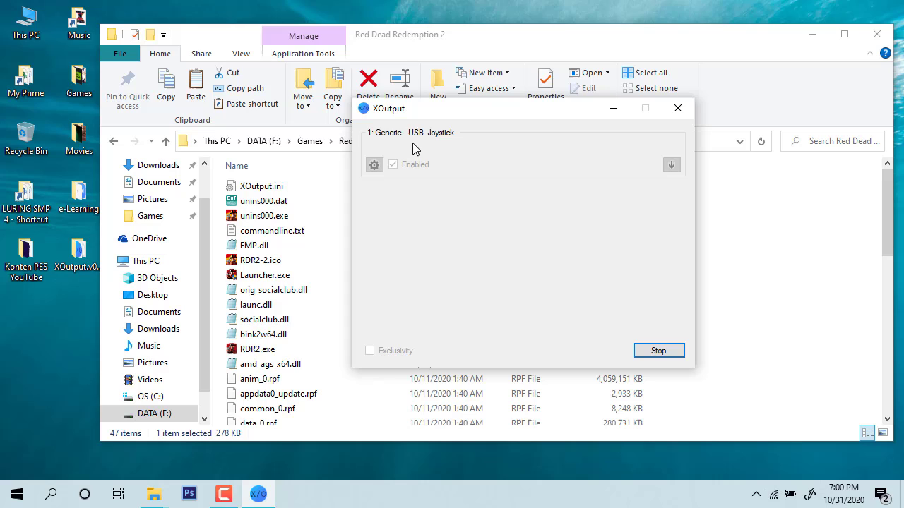
{"action": "left_click", "coordinate": [265, 274]}
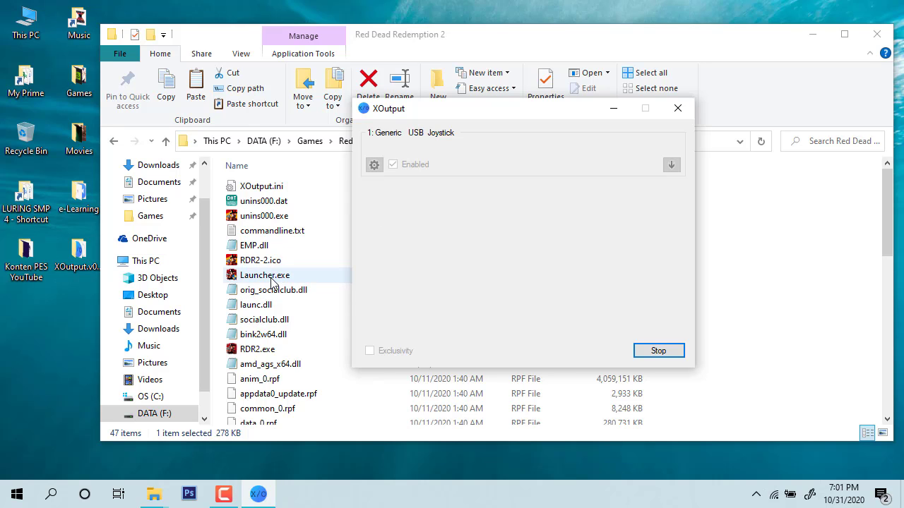
{"action": "left_click", "coordinate": [678, 107]}
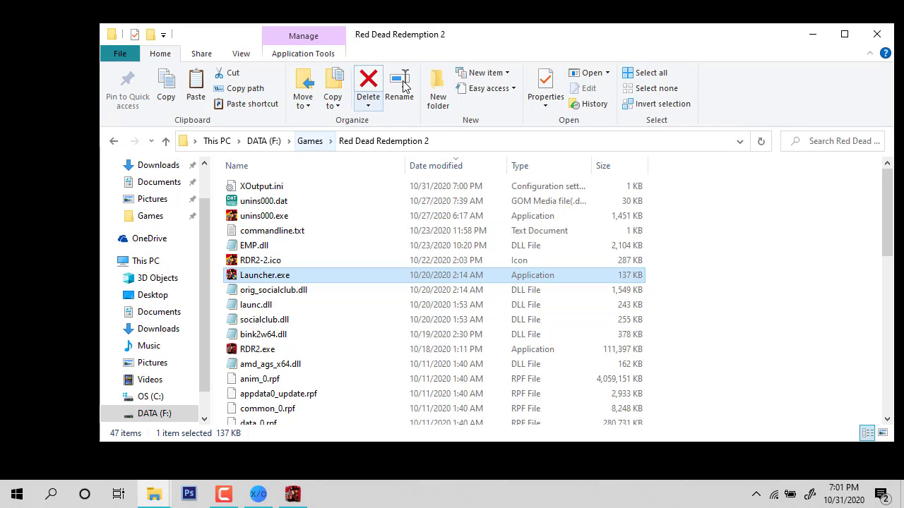
{"action": "mouse_move", "coordinate": [812, 34]}
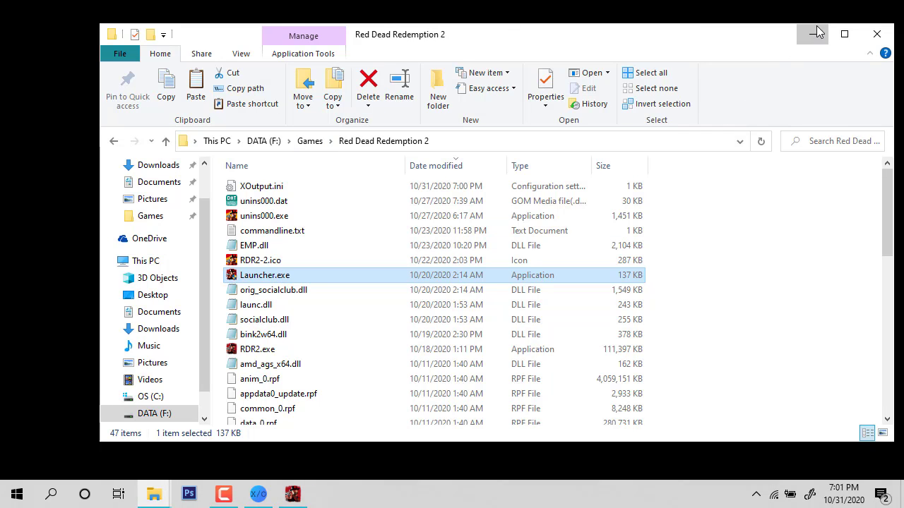